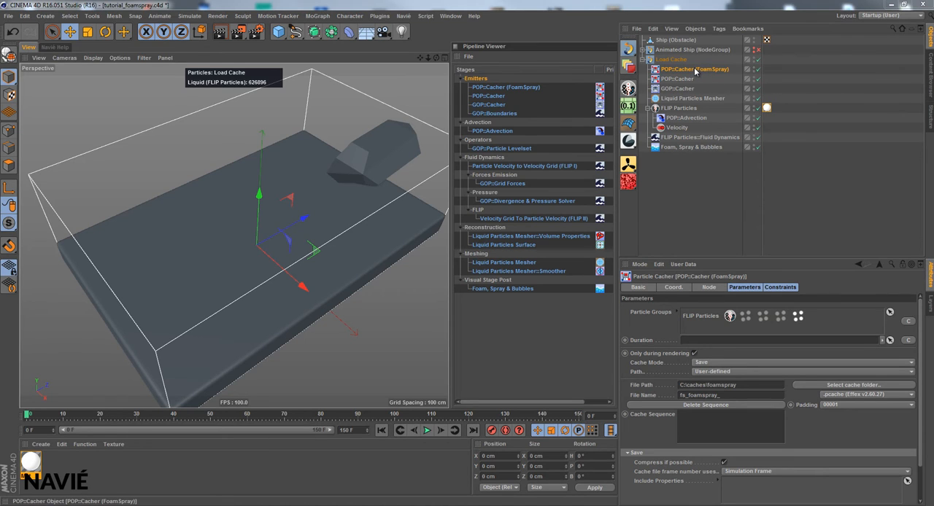
mouse_move(695, 68)
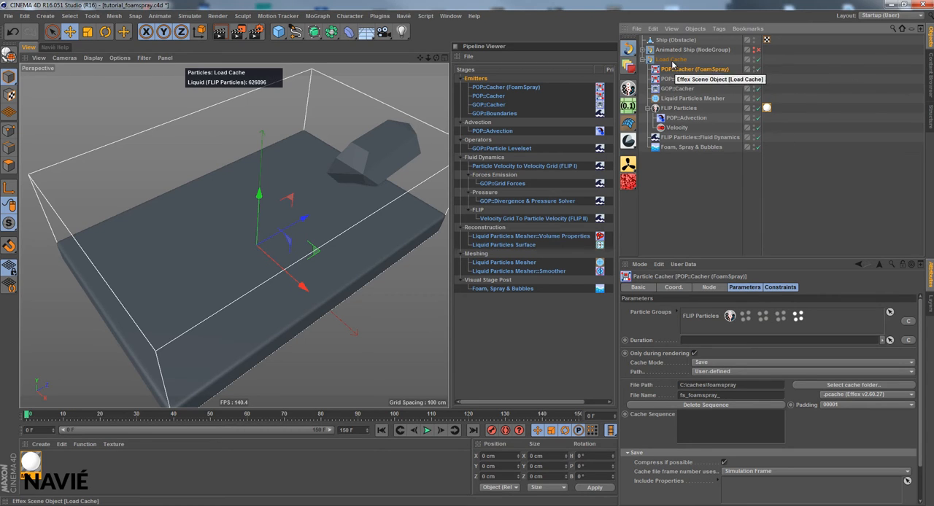
mouse_move(712, 327)
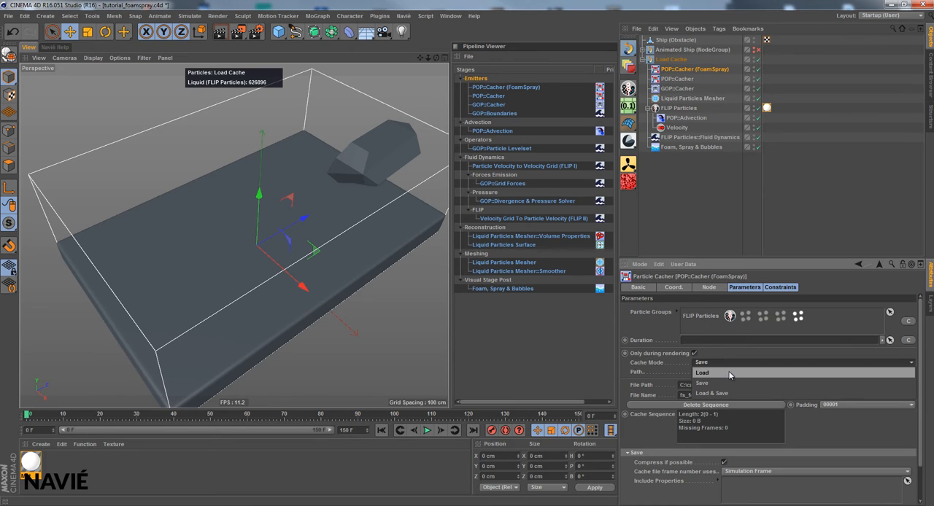
Set the FoamSpray PDP Cacher's Cache Mode to Load.
click(702, 374)
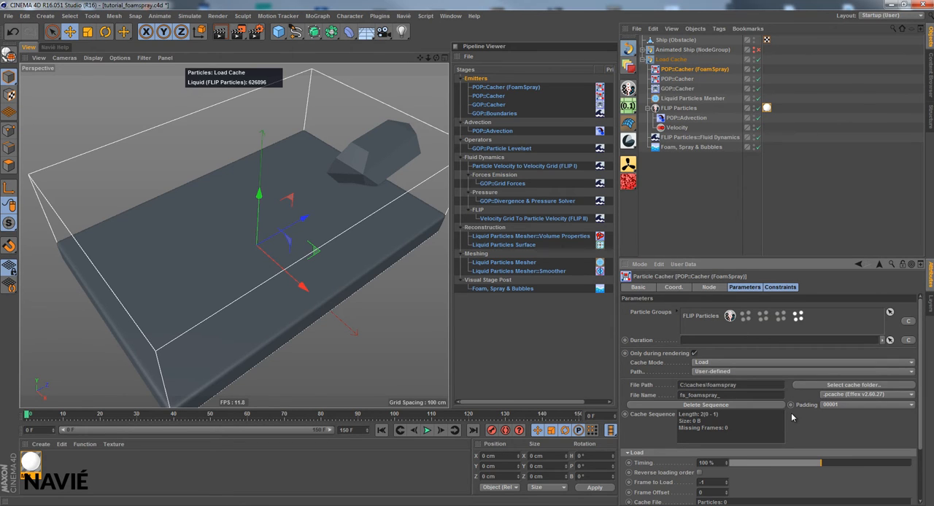
mouse_move(686, 357)
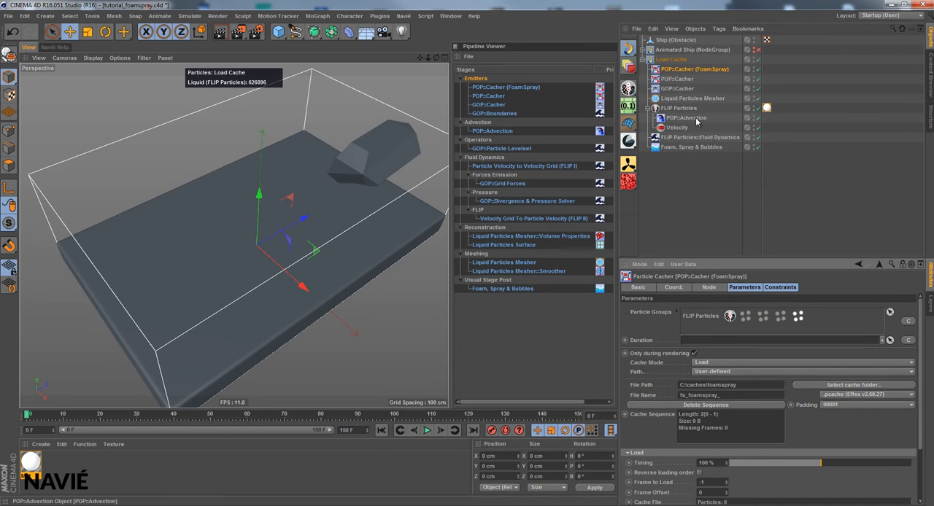
mouse_move(759, 148)
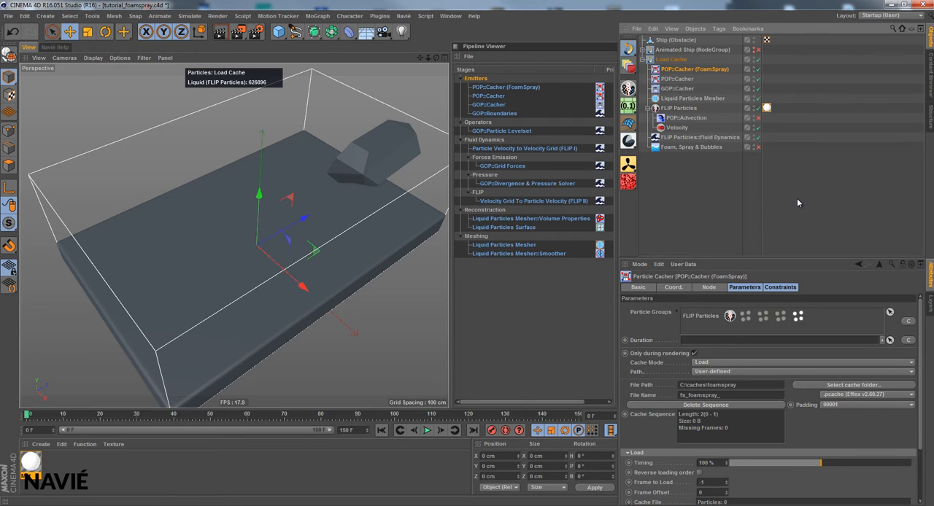
mouse_move(797, 202)
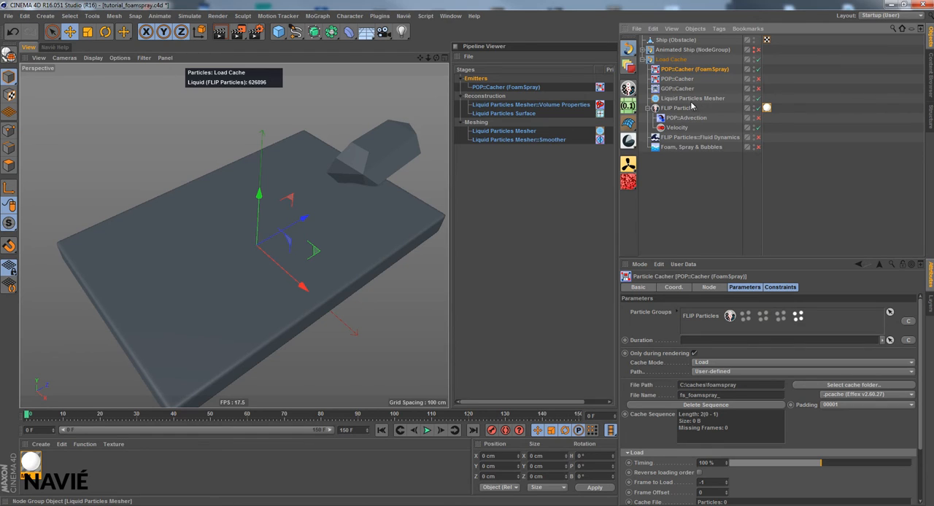
mouse_move(695, 98)
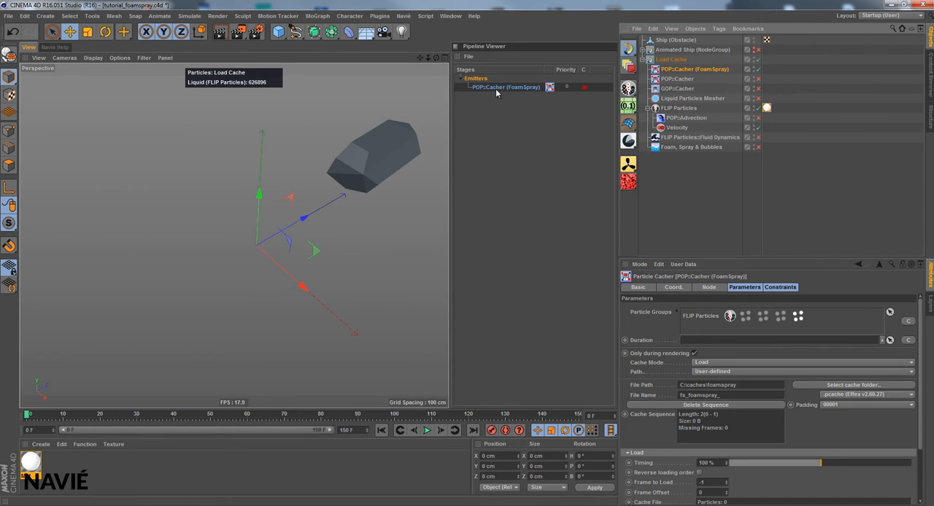
mouse_move(753, 280)
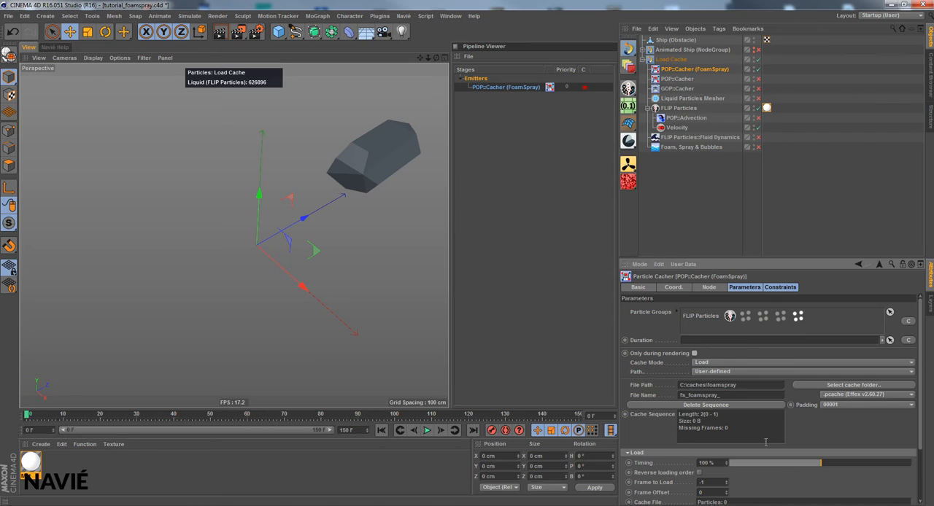
mouse_move(426, 430)
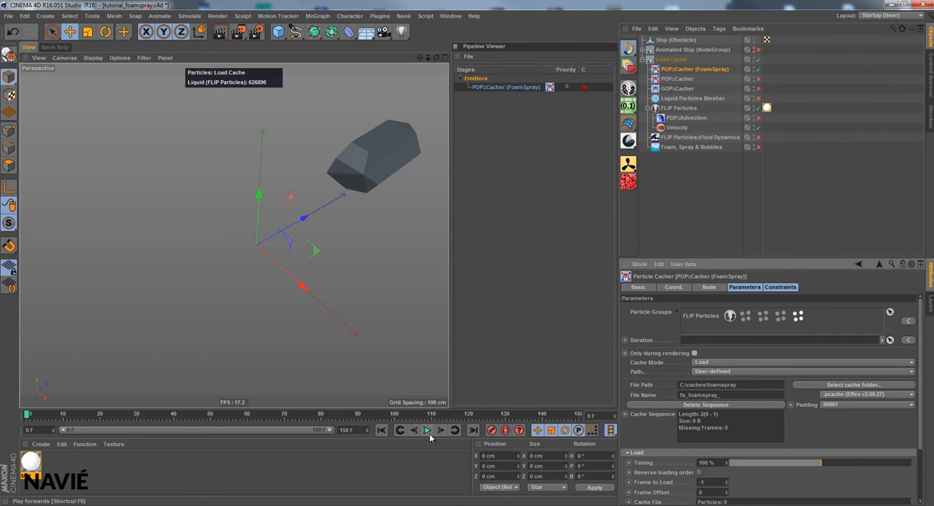
Play the timeline to show the cached foam and spray, then select the FLIP Particles group.
click(426, 429)
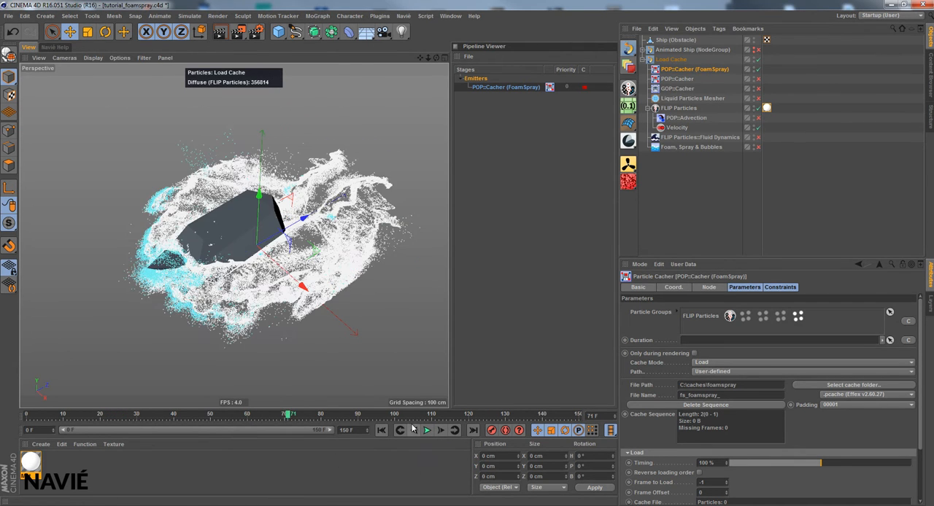
mouse_move(414, 429)
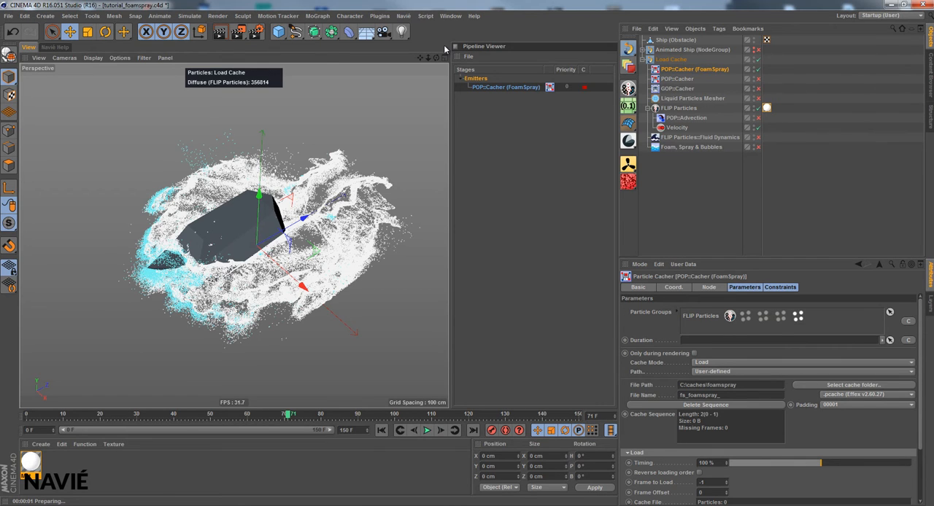
mouse_move(674, 116)
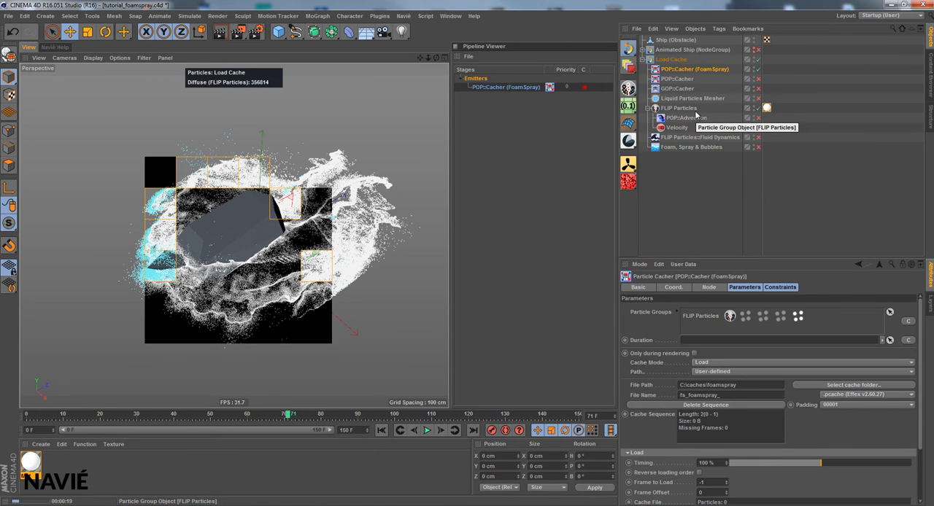
click(680, 108)
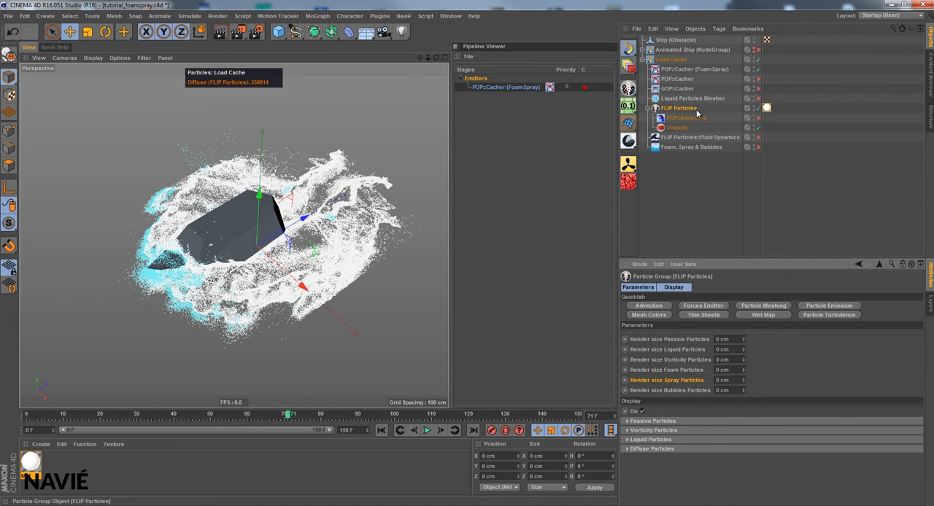
mouse_move(686, 111)
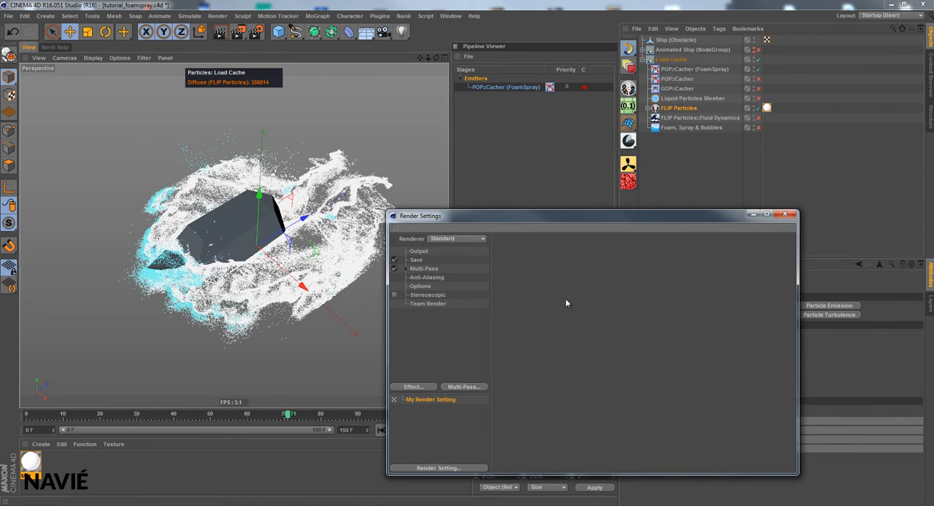
Add the Krakatoa (Effect) post effect in Render Settings.
click(413, 387)
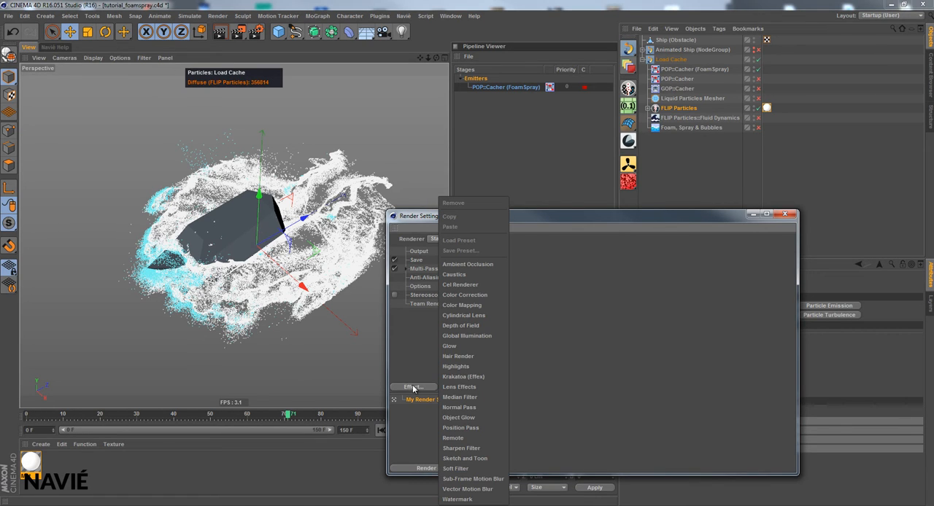
mouse_move(470, 376)
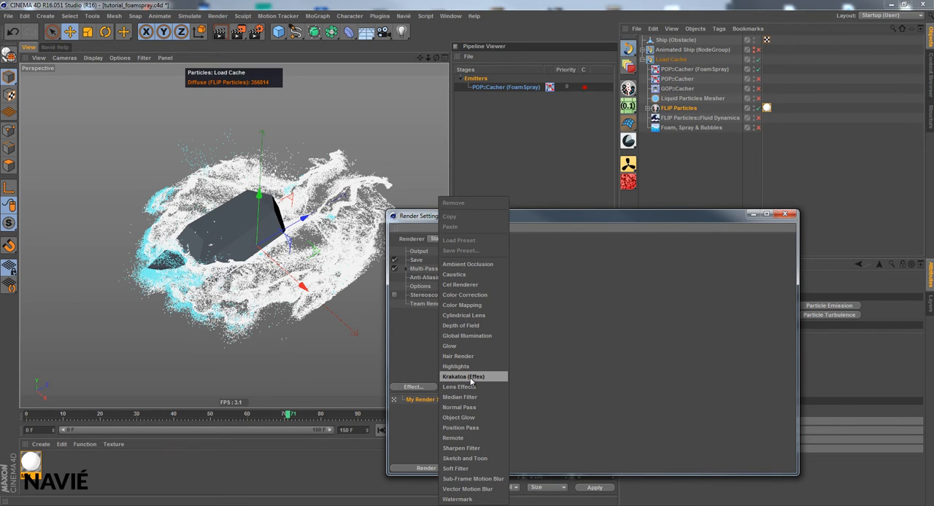
click(463, 377)
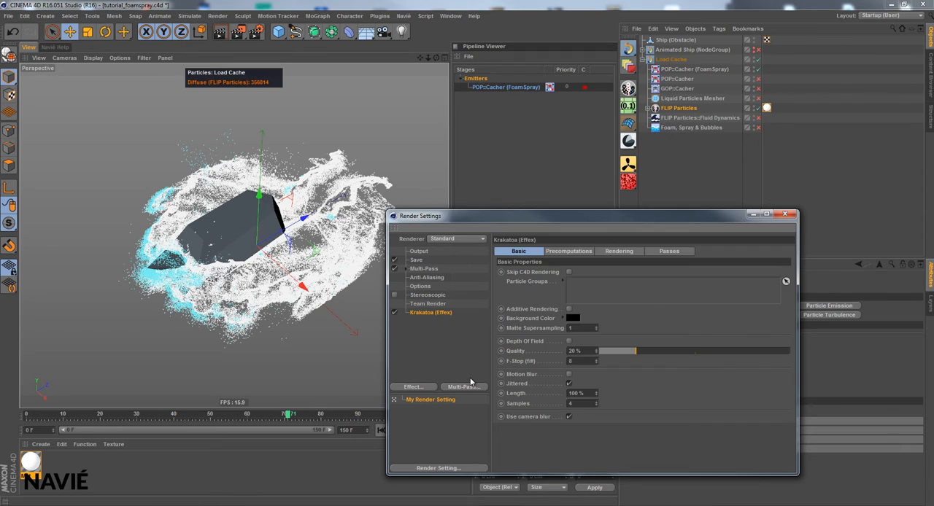
mouse_move(456, 297)
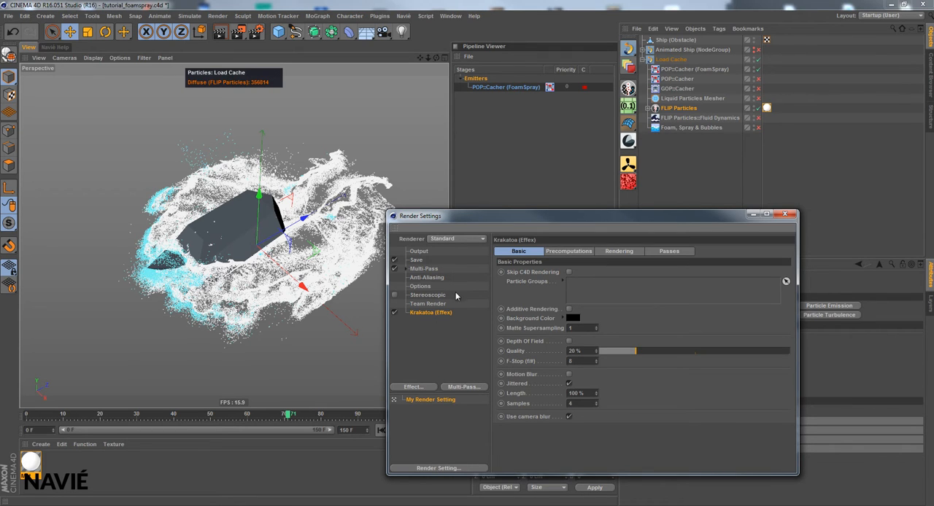
click(459, 239)
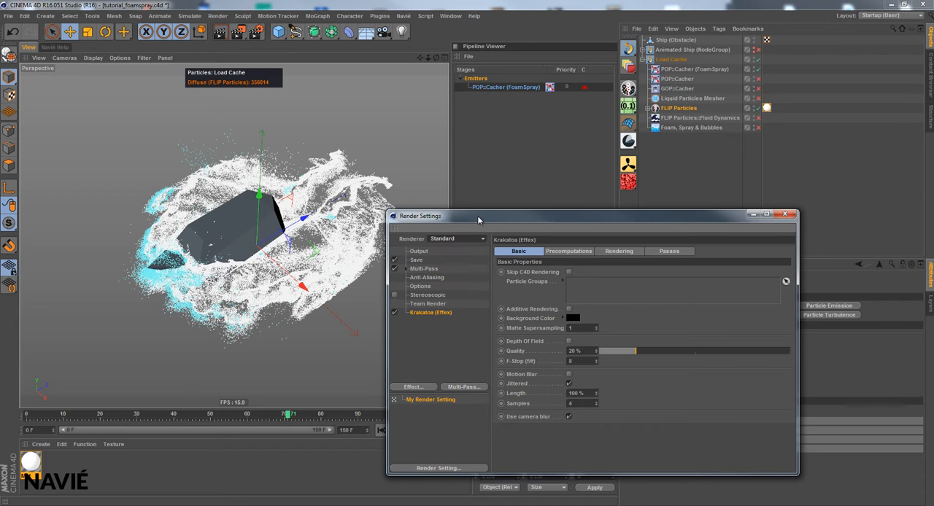
mouse_move(455, 309)
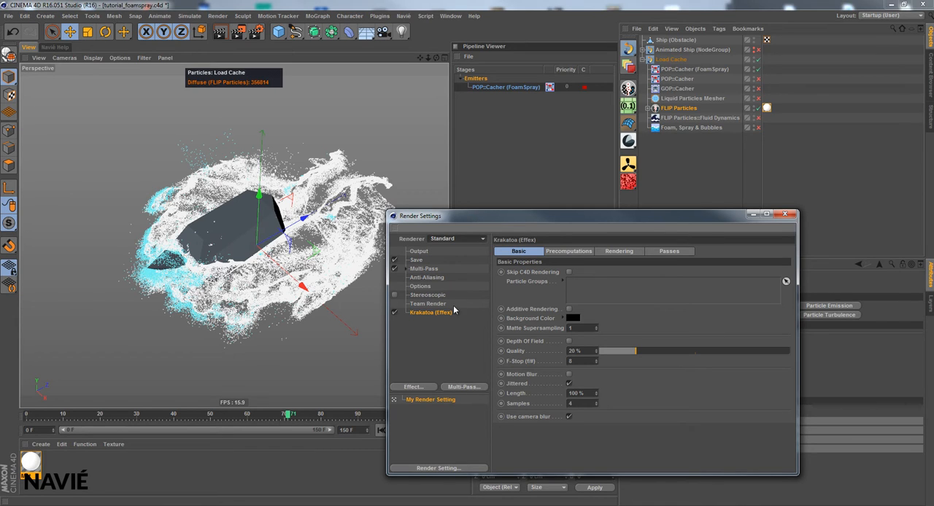
mouse_move(467, 235)
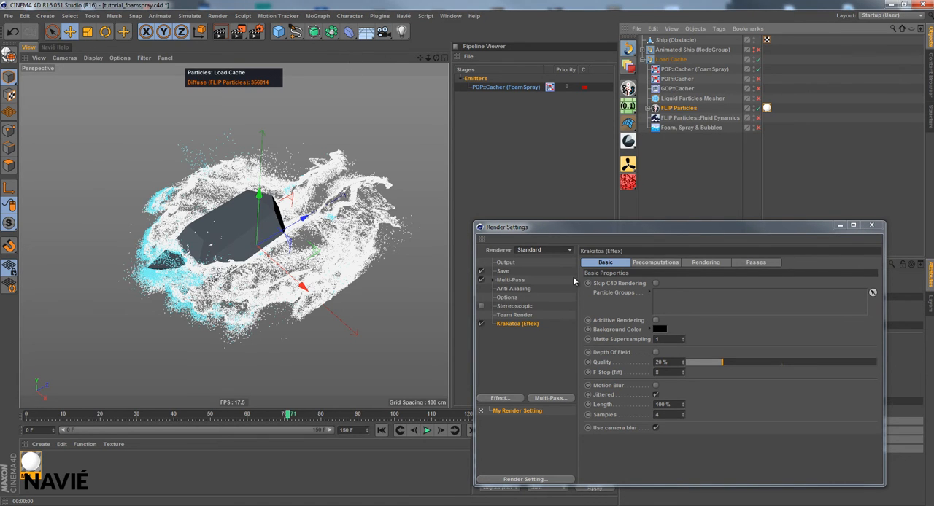
mouse_move(601, 222)
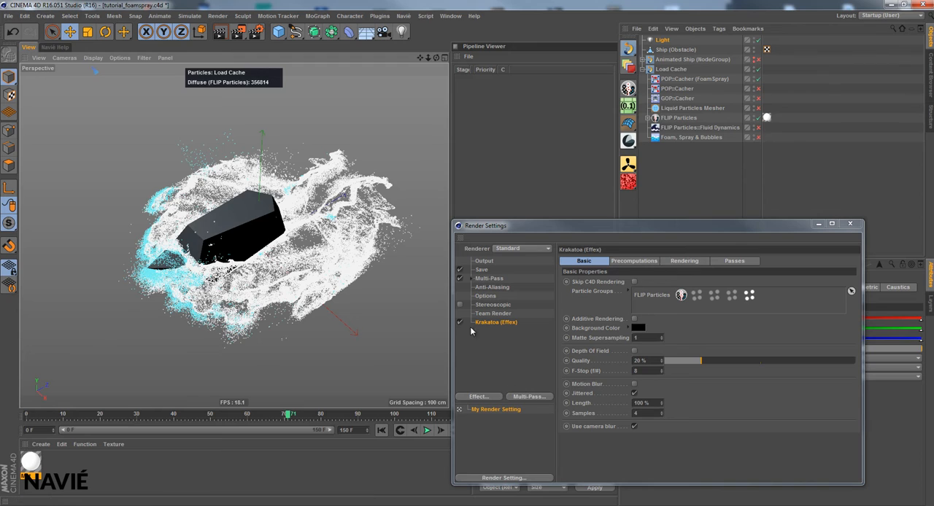
Render the active viewport with Krakatoa to show the foam particles.
click(220, 32)
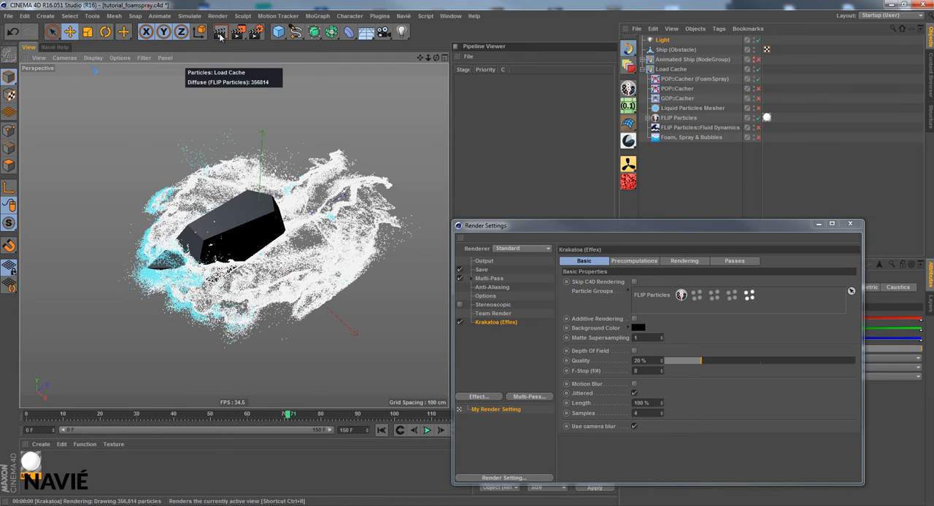
click(219, 32)
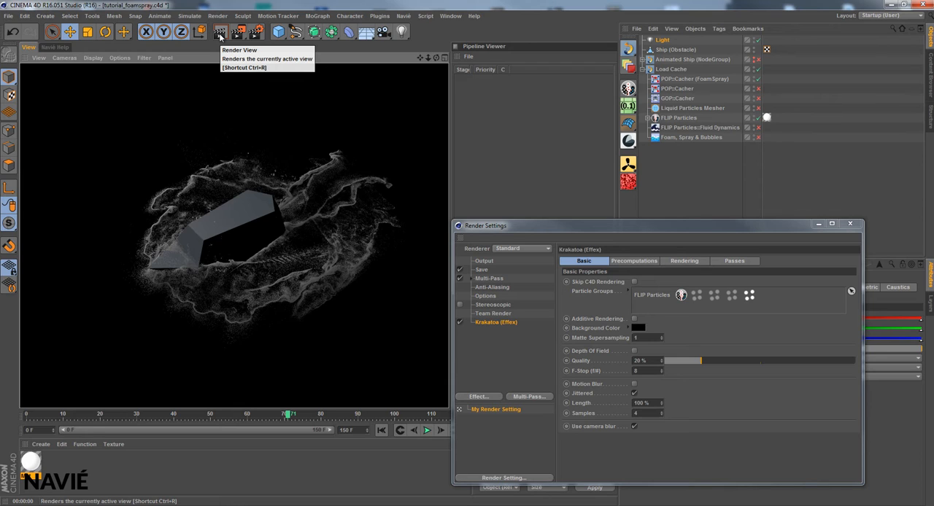
mouse_move(652, 312)
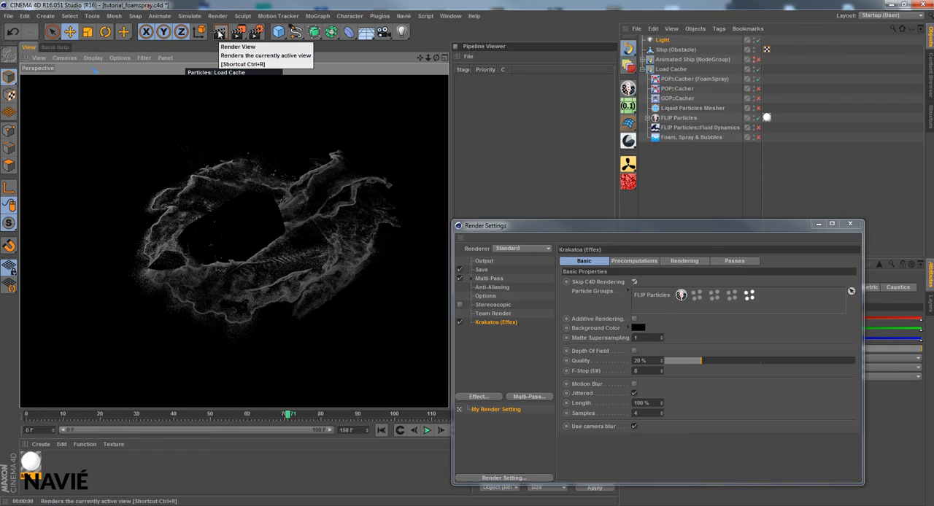
mouse_move(634, 288)
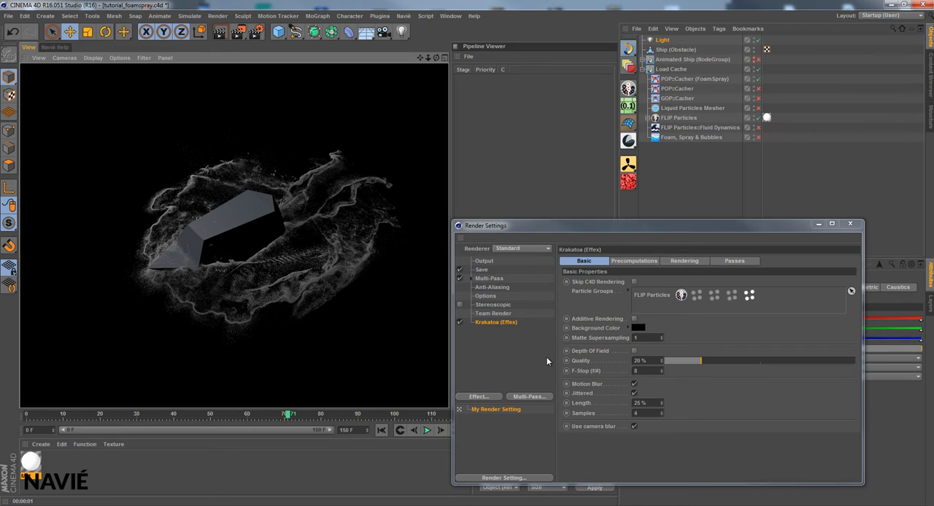
mouse_move(700, 435)
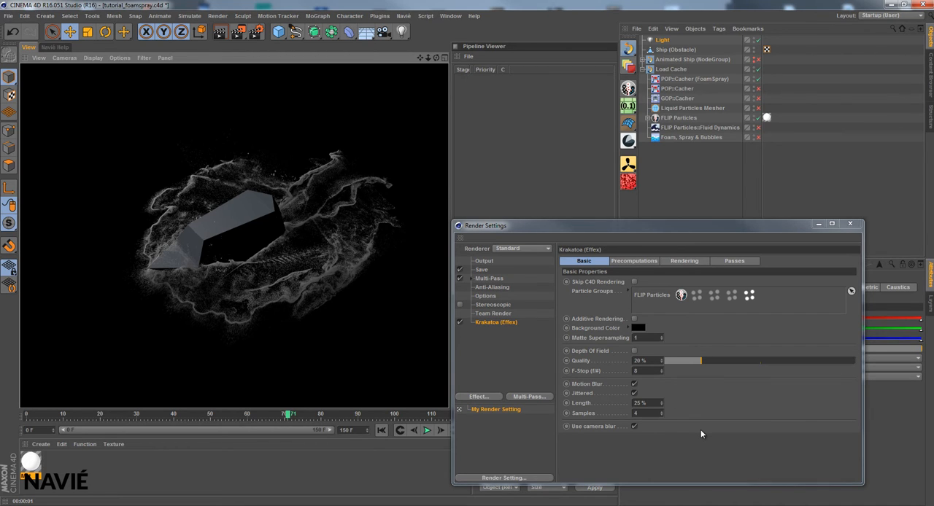
mouse_move(640, 265)
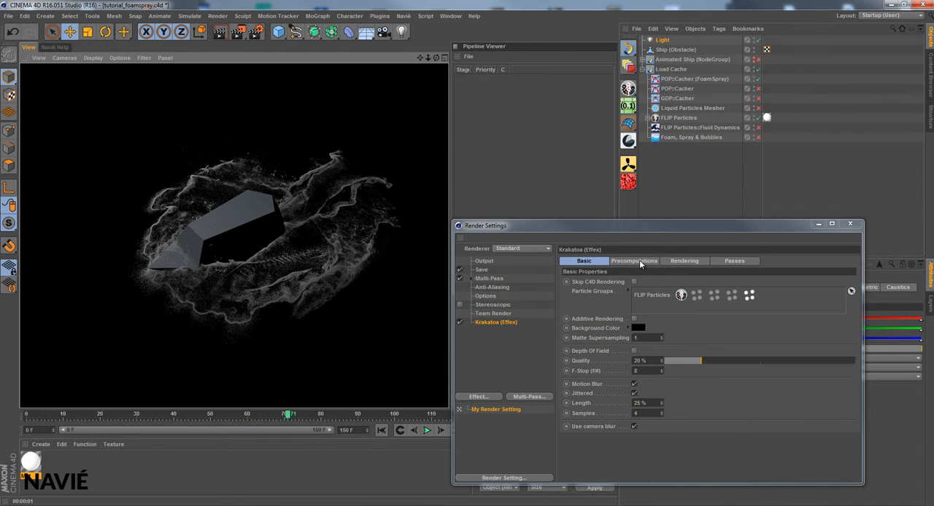
Set Krakatoa's precomputed Absorption to 30.
click(634, 260)
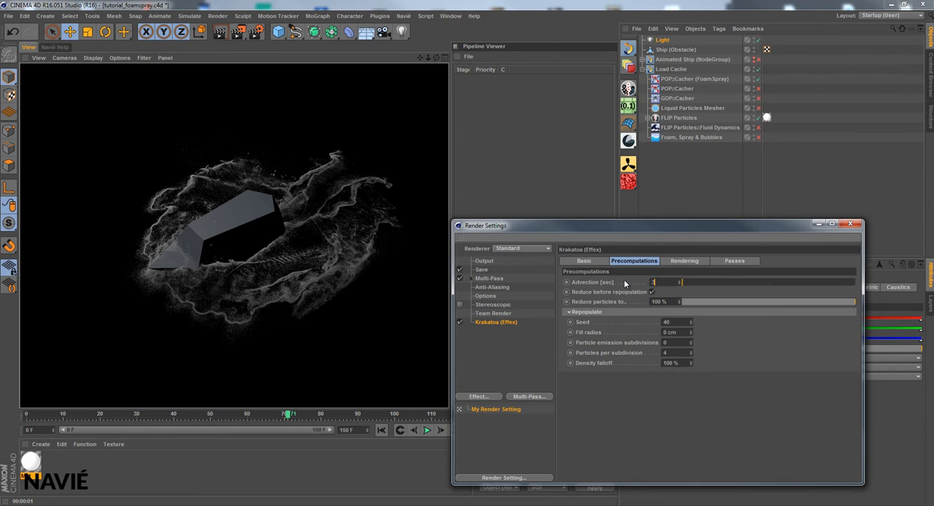
text(30 %)
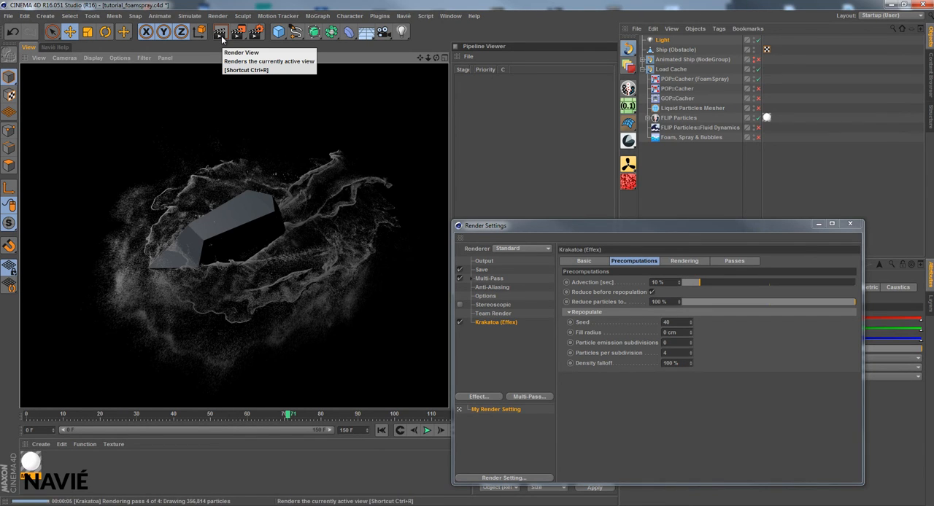
mouse_move(482, 211)
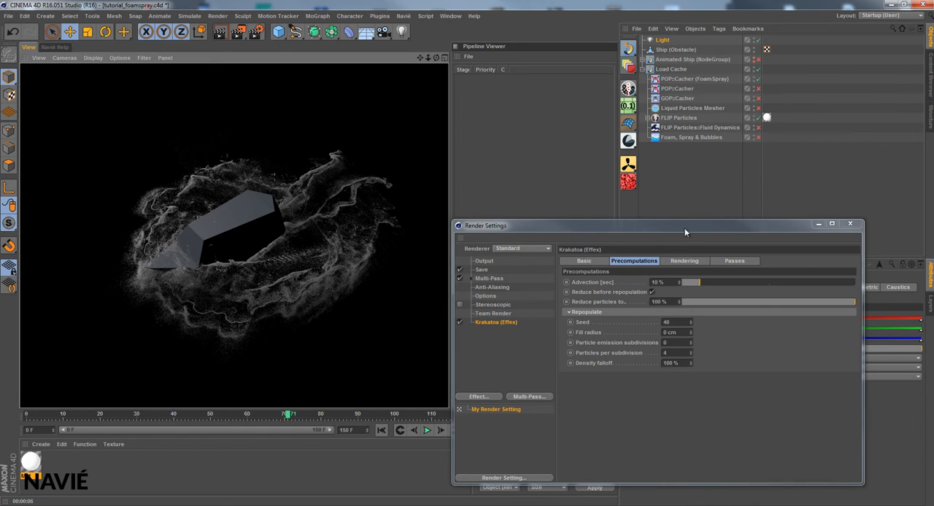
mouse_move(699, 309)
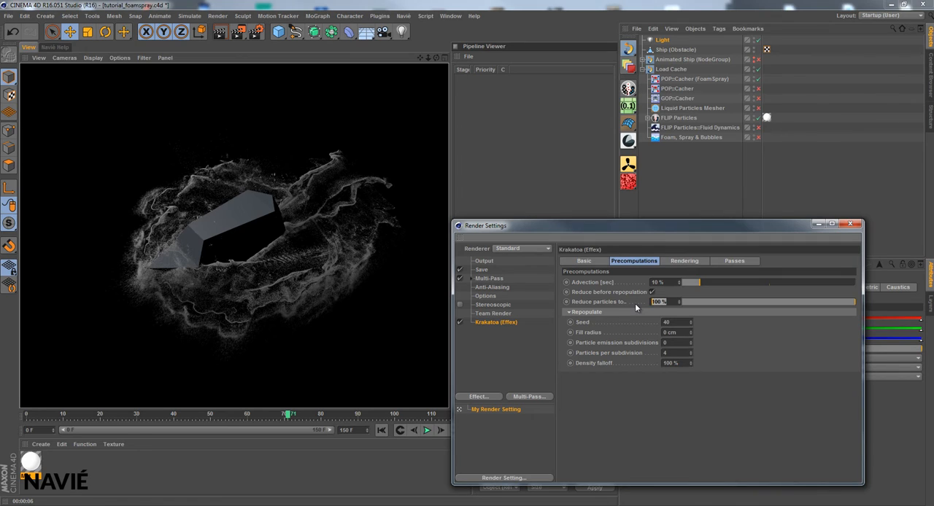
mouse_move(621, 305)
text(20)
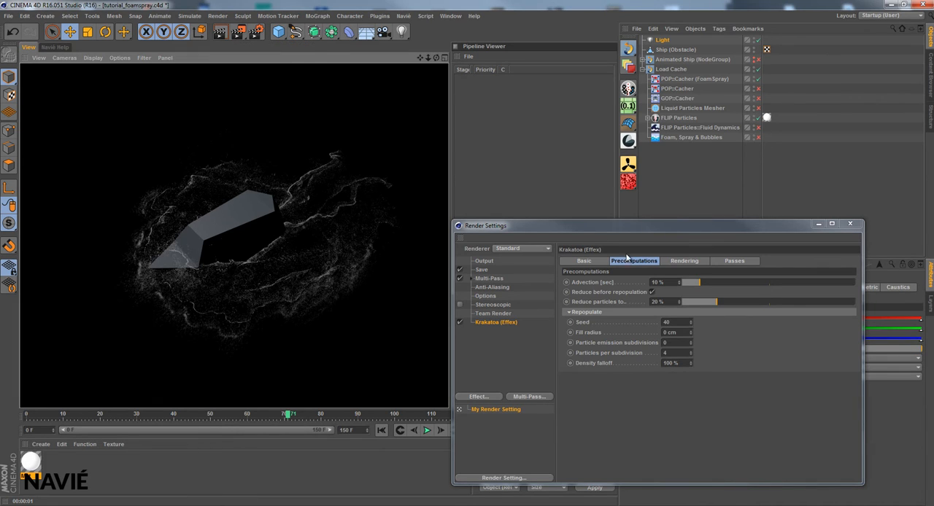
mouse_move(622, 330)
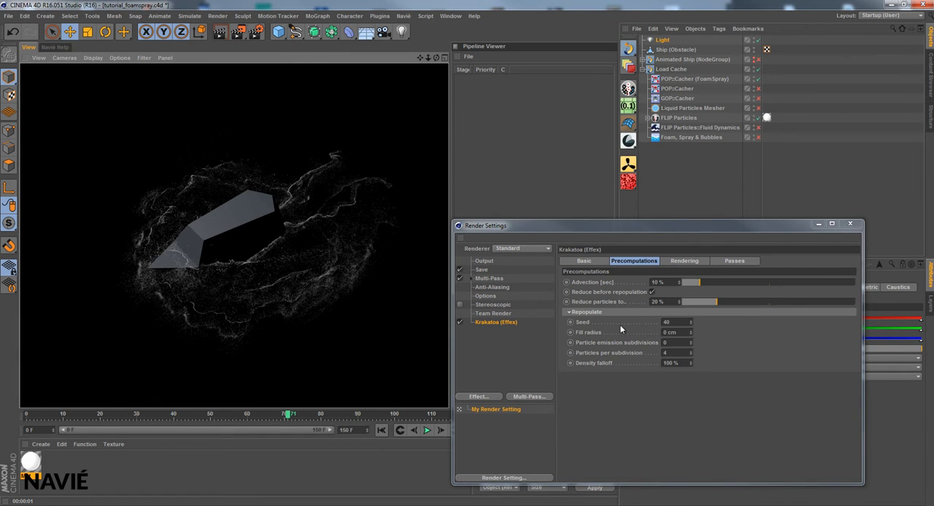
mouse_move(641, 309)
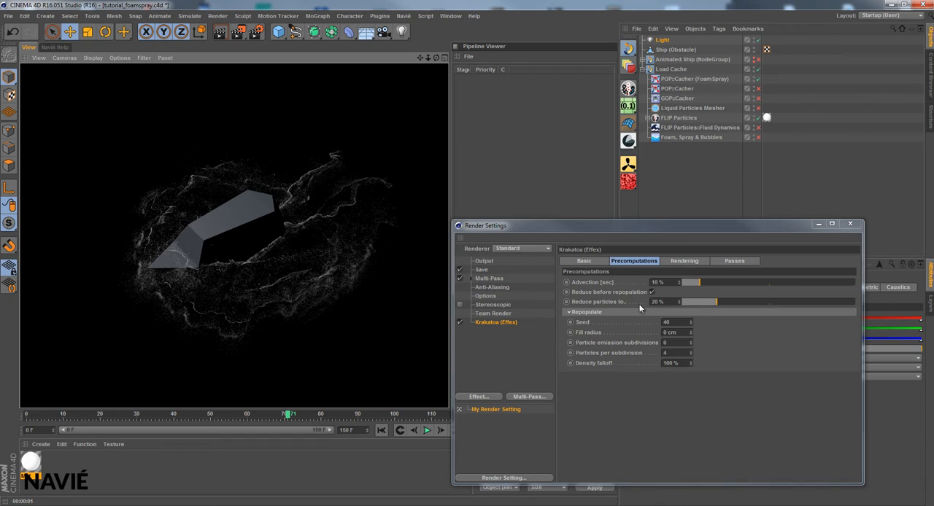
mouse_move(632, 385)
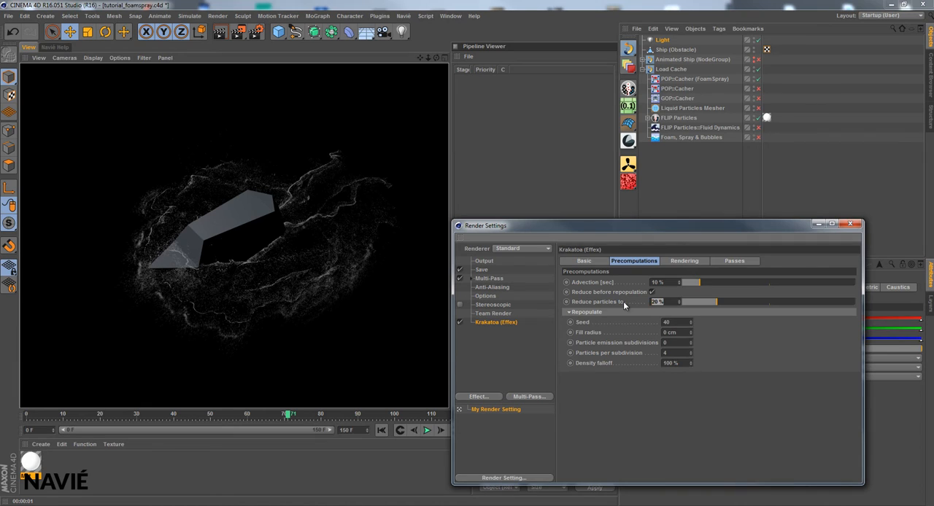
text(100)
text(2)
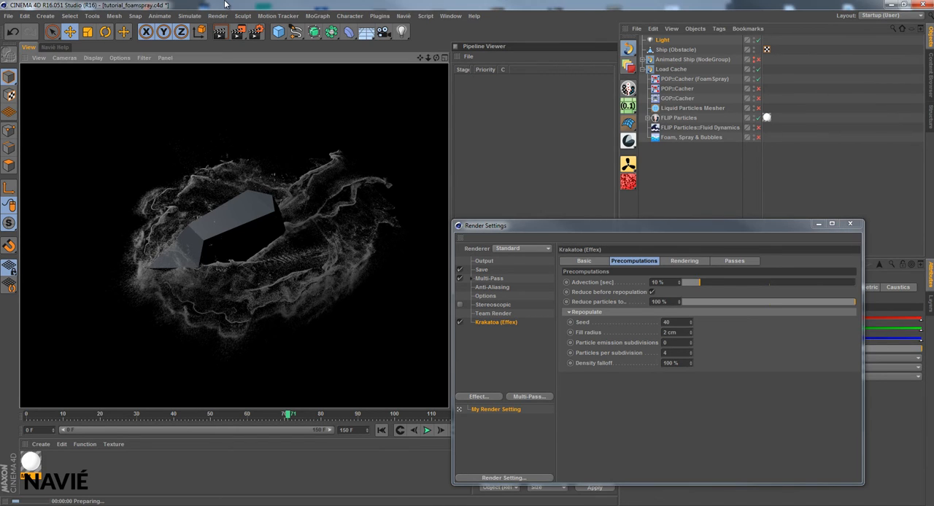
mouse_move(242, 473)
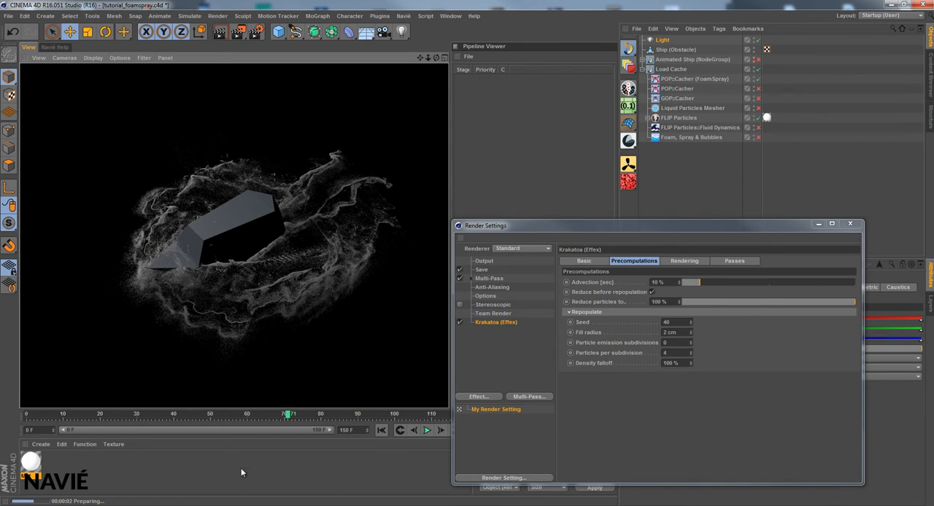
mouse_move(187, 485)
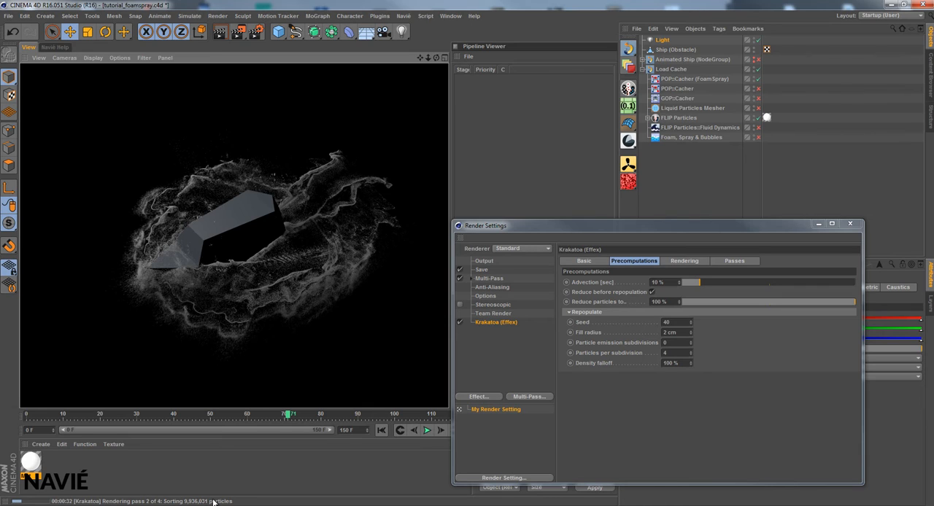
mouse_move(232, 490)
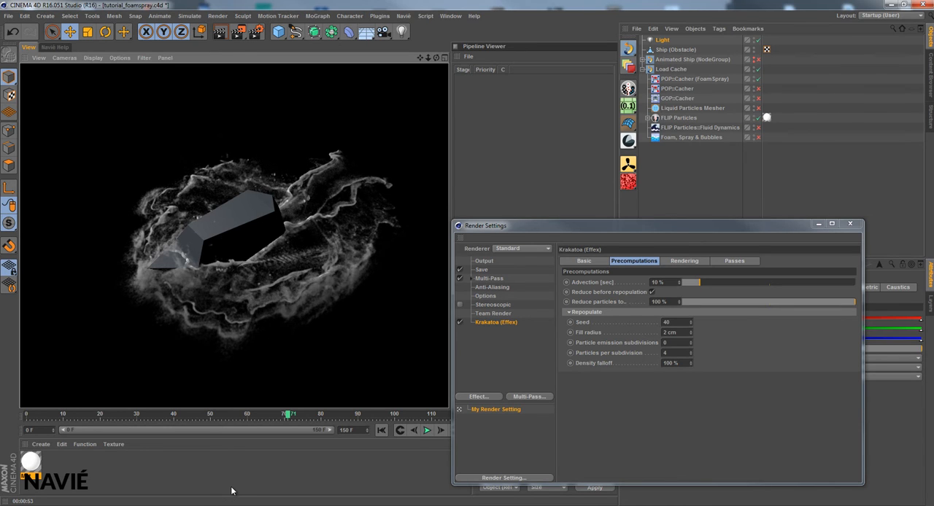
mouse_move(613, 269)
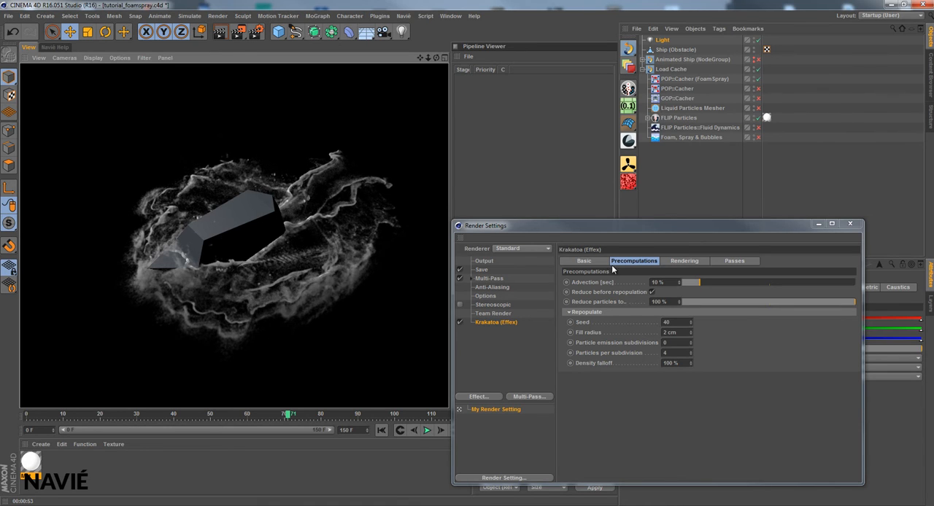
Show Krakatoa's Basic render properties.
click(584, 259)
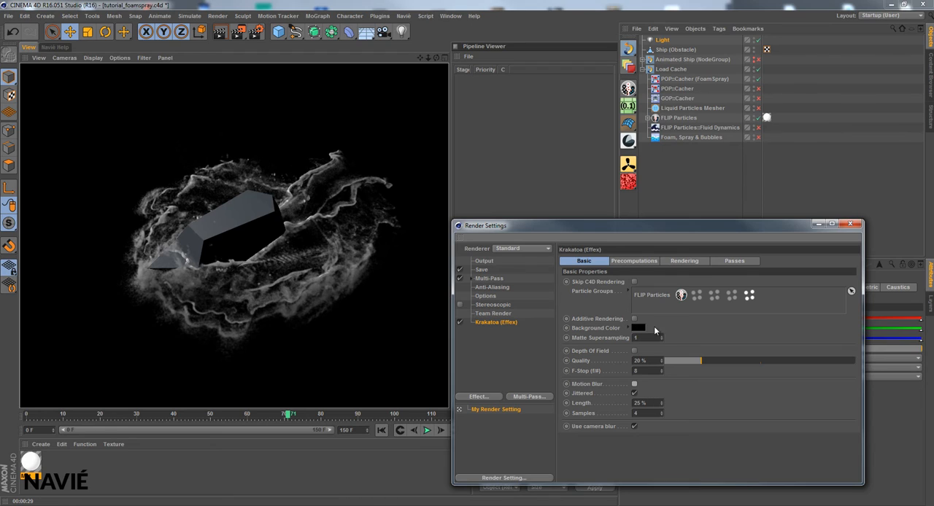
mouse_move(691, 260)
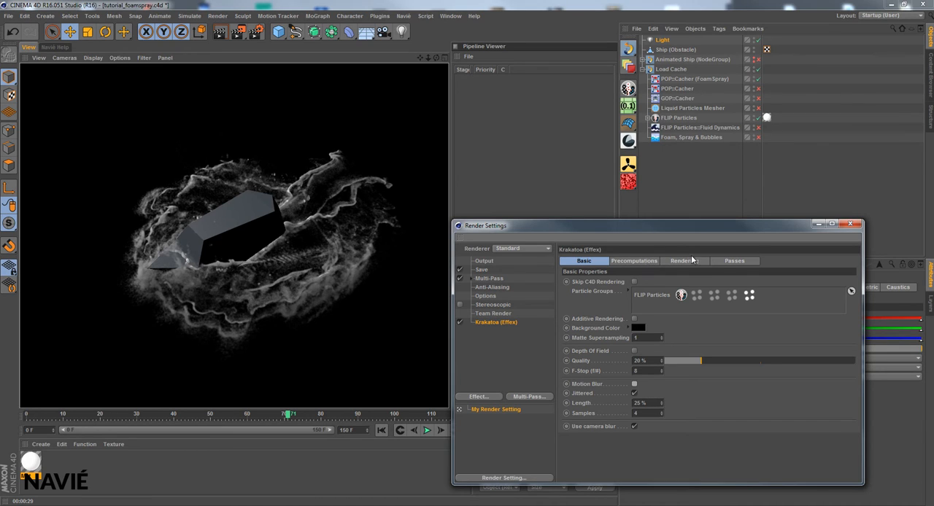
Set Krakatoa's Point Render Filter to Bicubic.
click(683, 260)
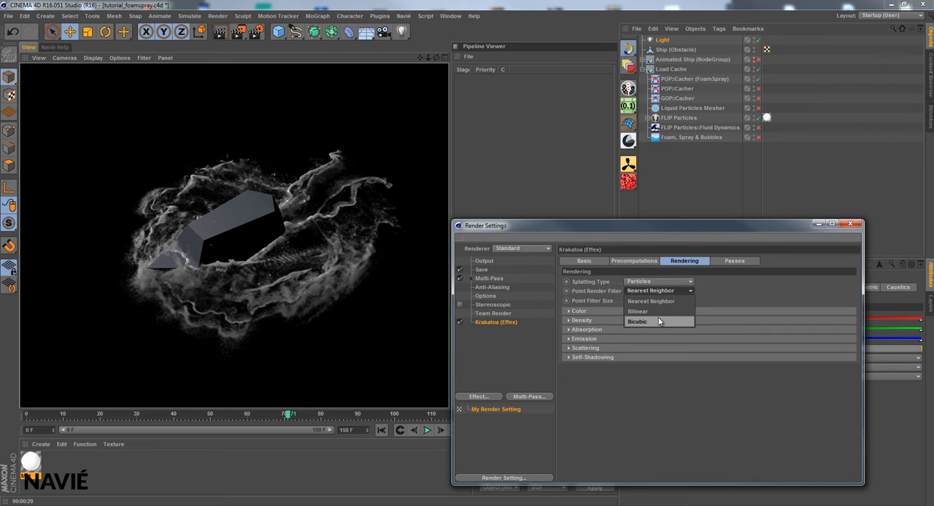
click(638, 323)
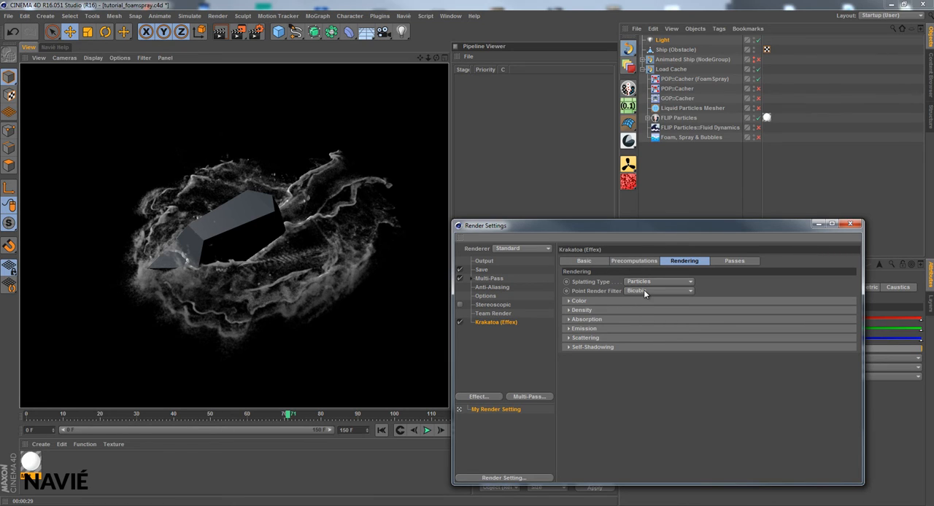
Return to Krakatoa's Precomputations settings.
click(633, 260)
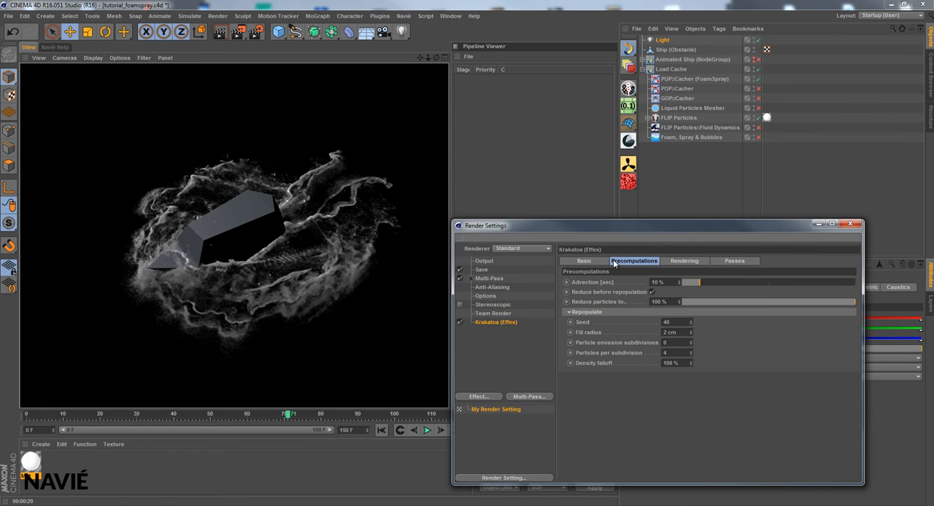
mouse_move(691, 336)
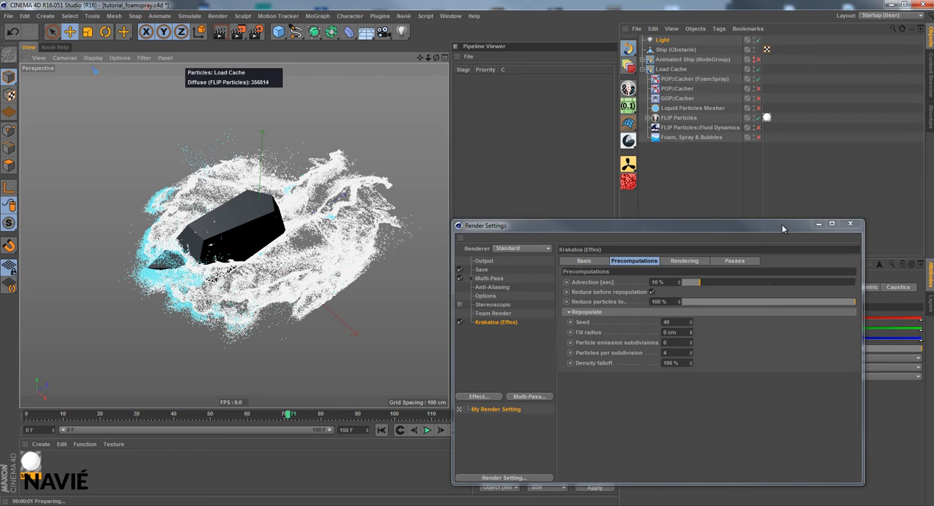
mouse_move(785, 318)
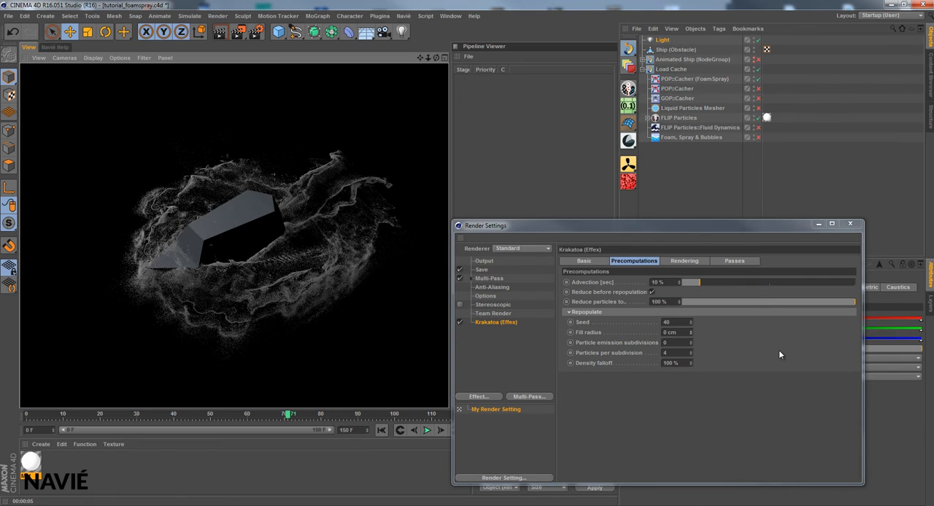
mouse_move(808, 337)
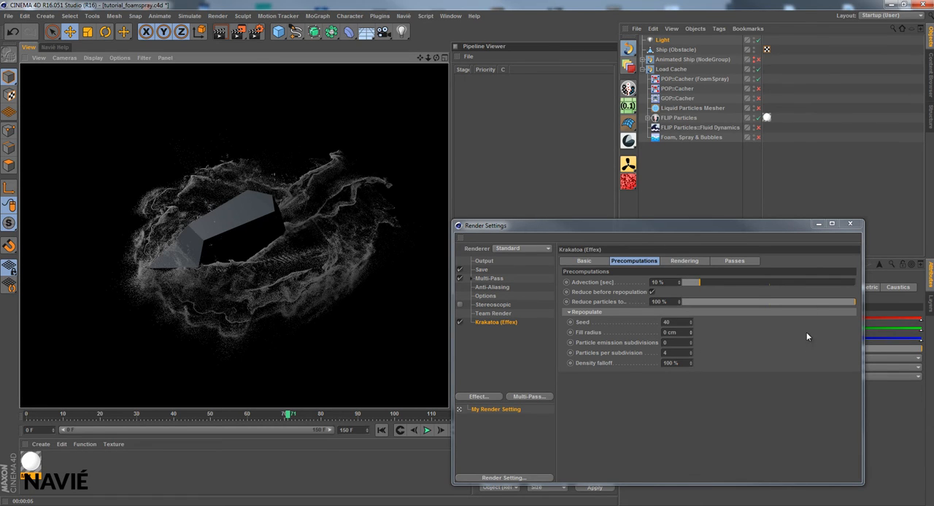
Set the Point Render Filter back to Nearest Neighbor and re-render the view.
click(683, 259)
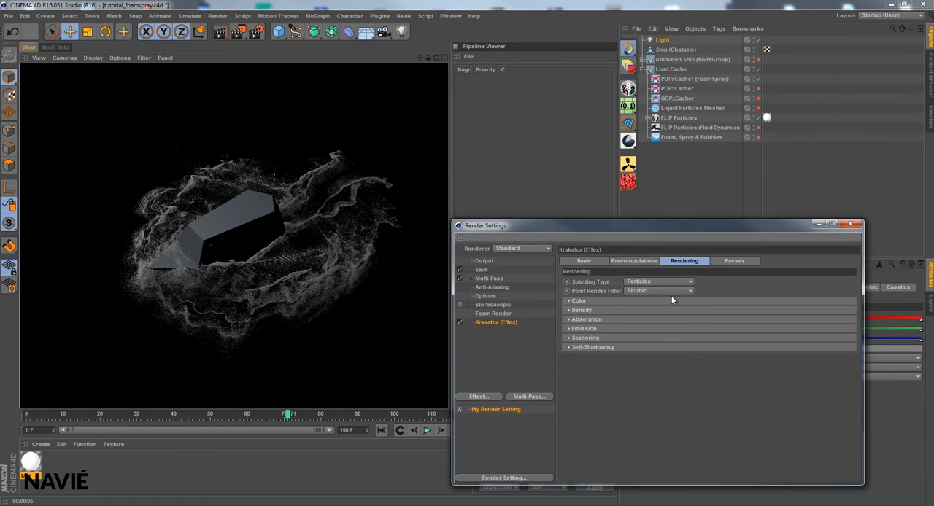
click(660, 292)
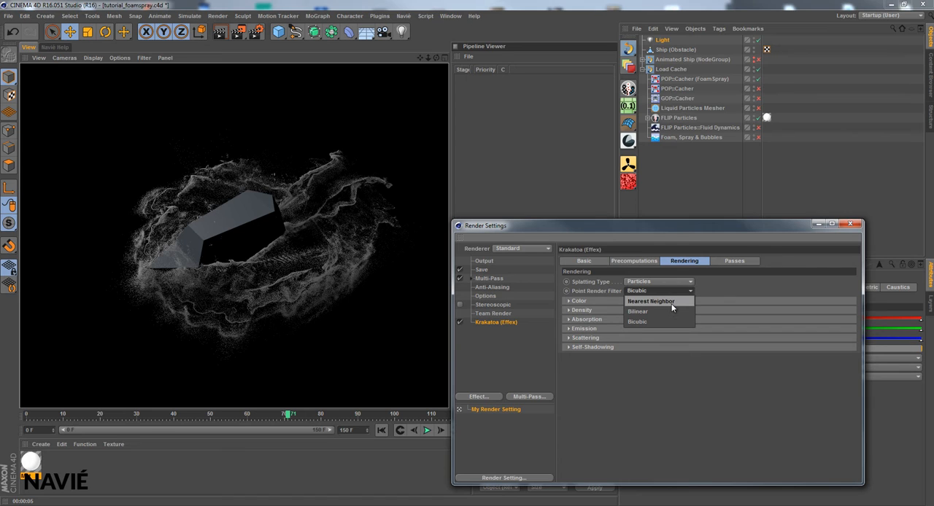
click(651, 301)
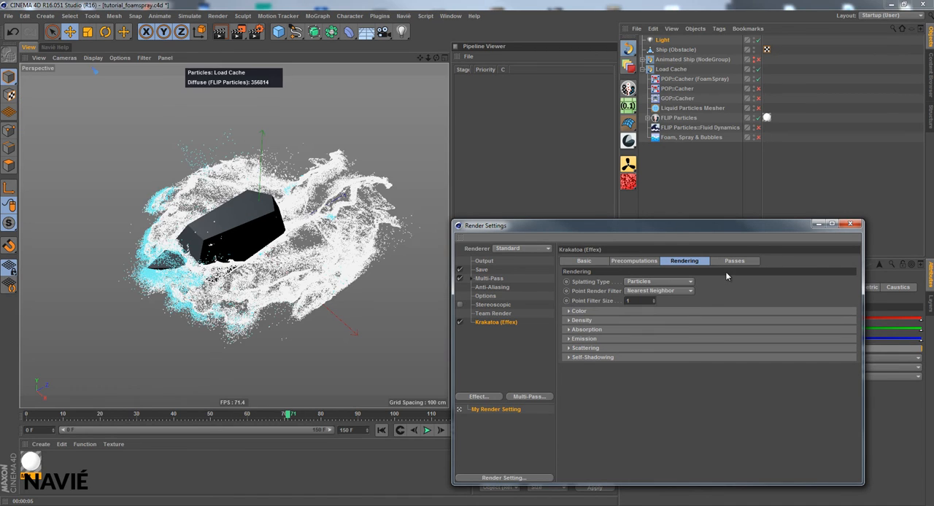
mouse_move(657, 304)
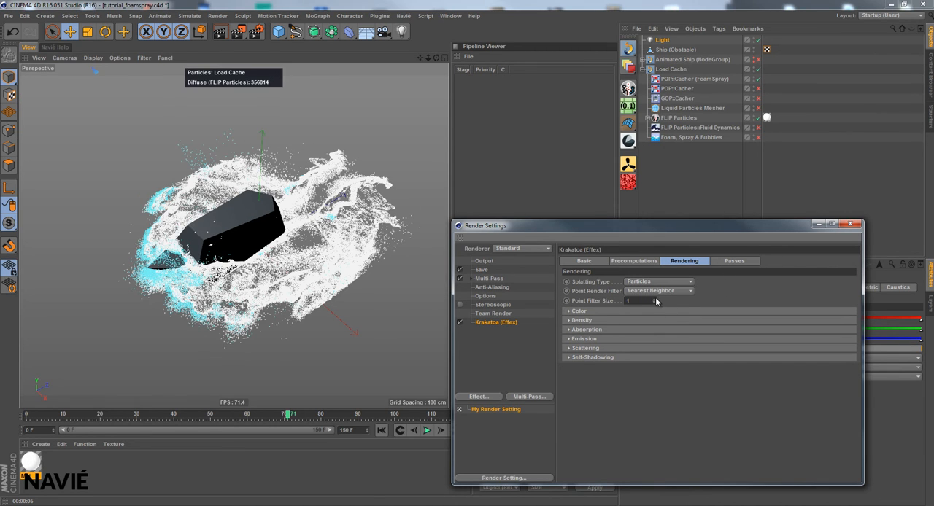
click(631, 301)
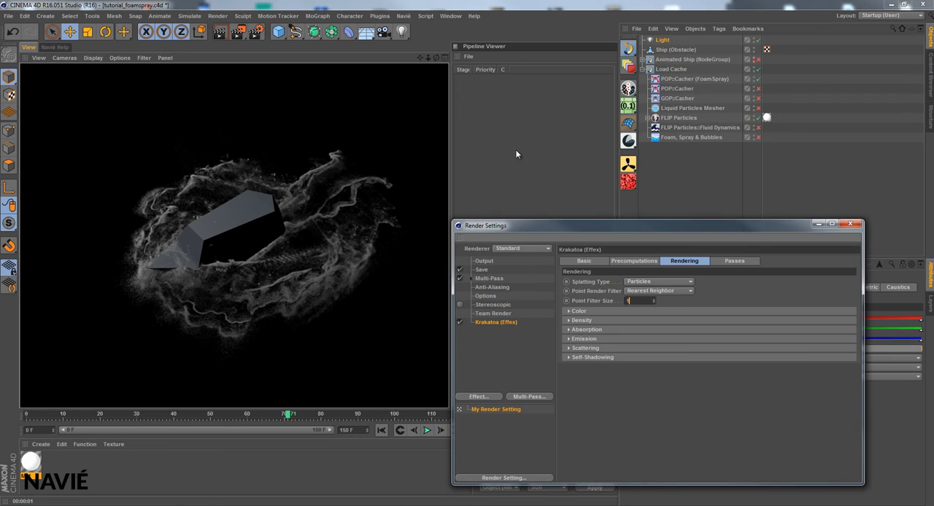
mouse_move(220, 32)
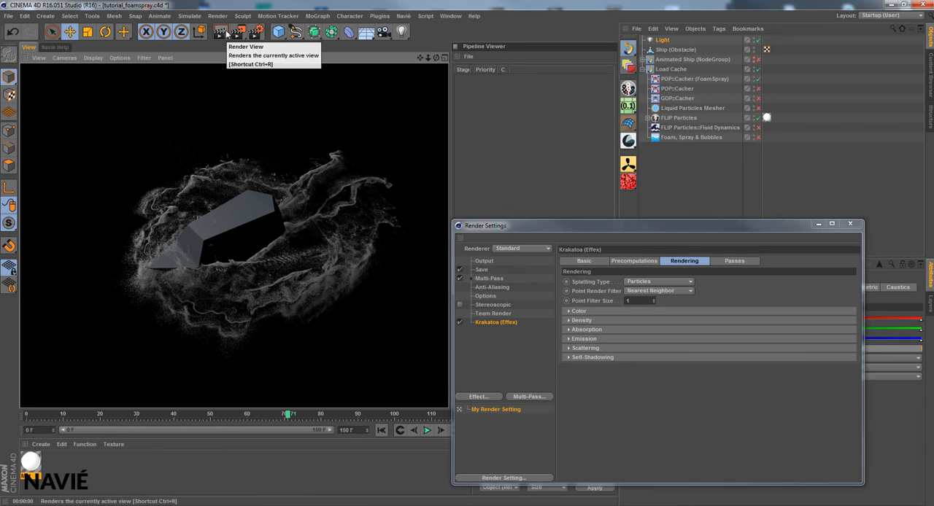
mouse_move(737, 360)
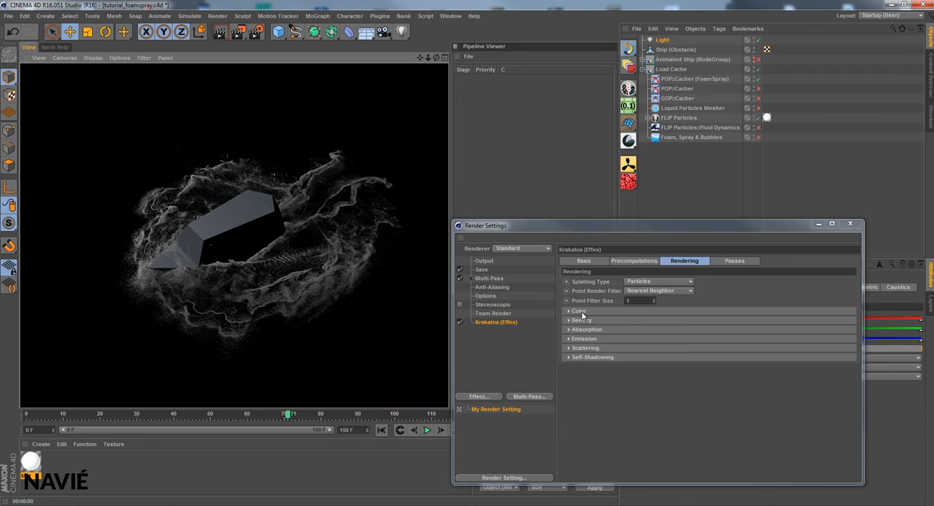
Expand Krakatoa's particle color controls and its emission settings.
click(569, 311)
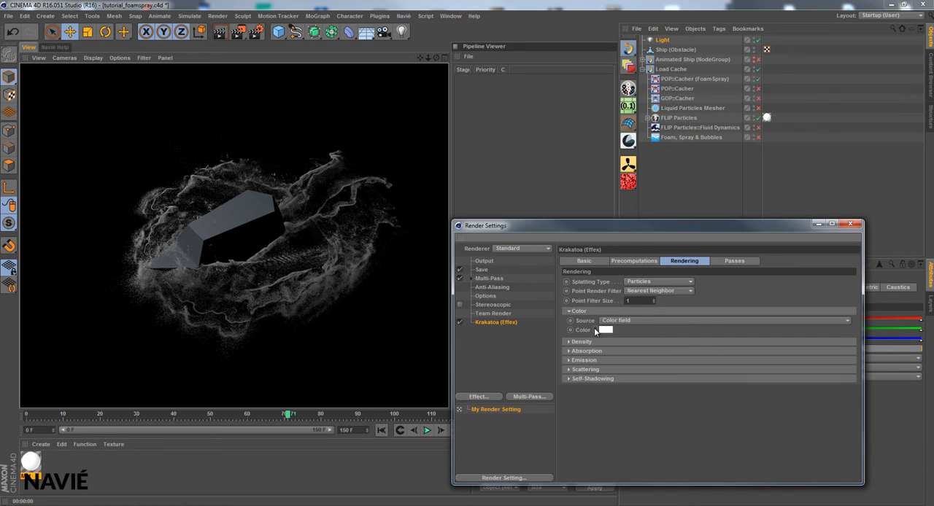
click(604, 329)
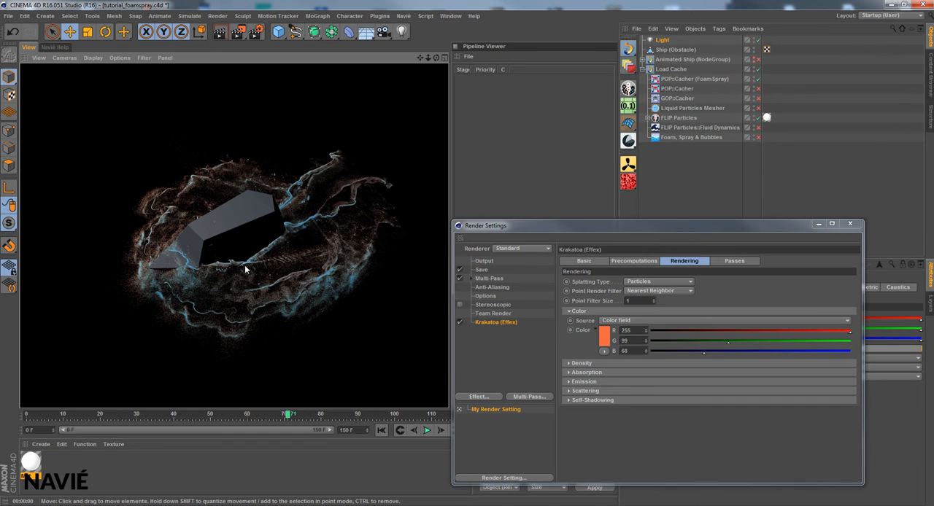
mouse_move(213, 262)
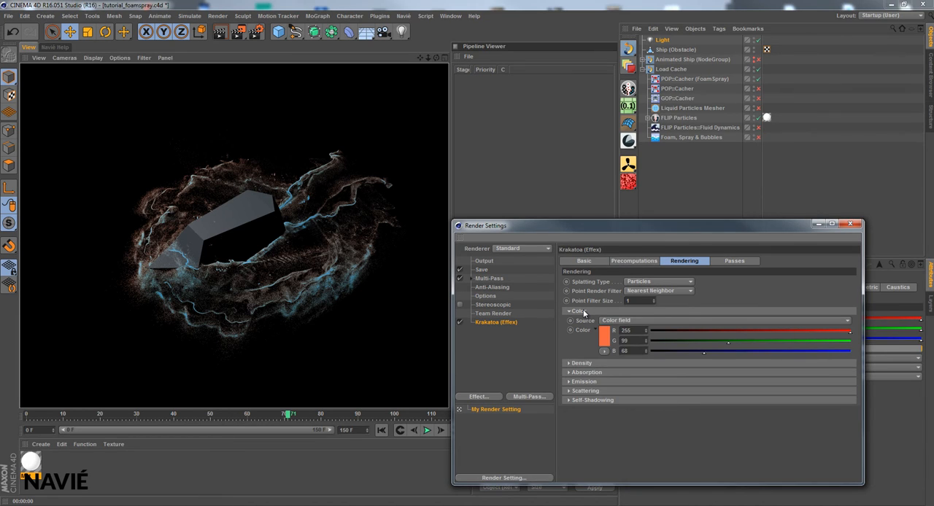
mouse_move(534, 394)
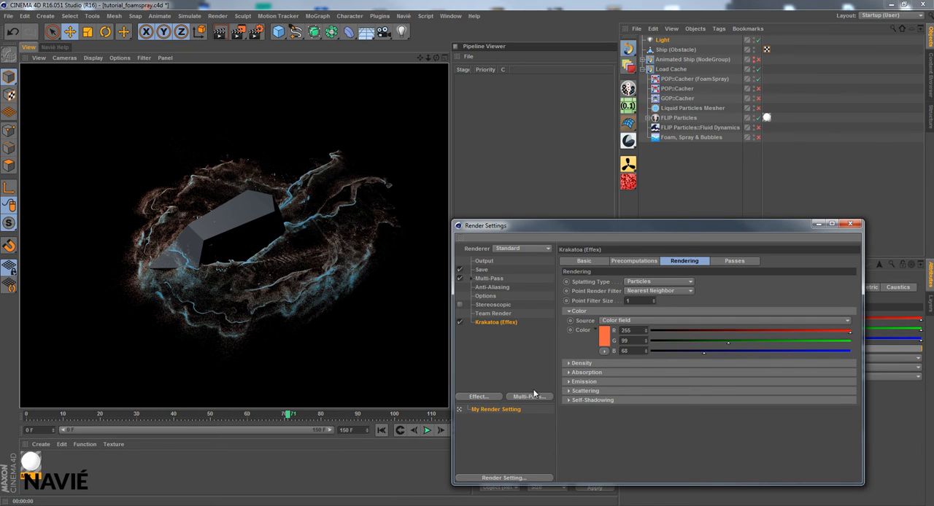
mouse_move(807, 356)
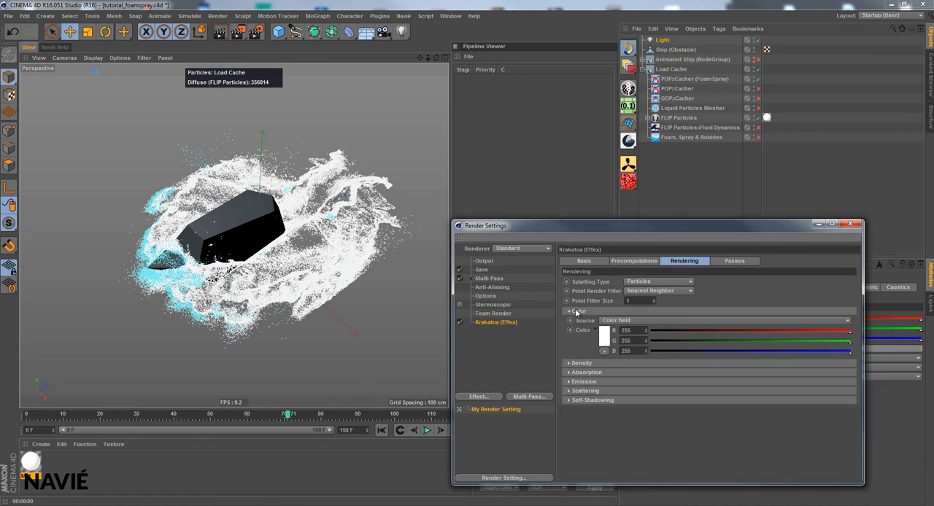
click(569, 338)
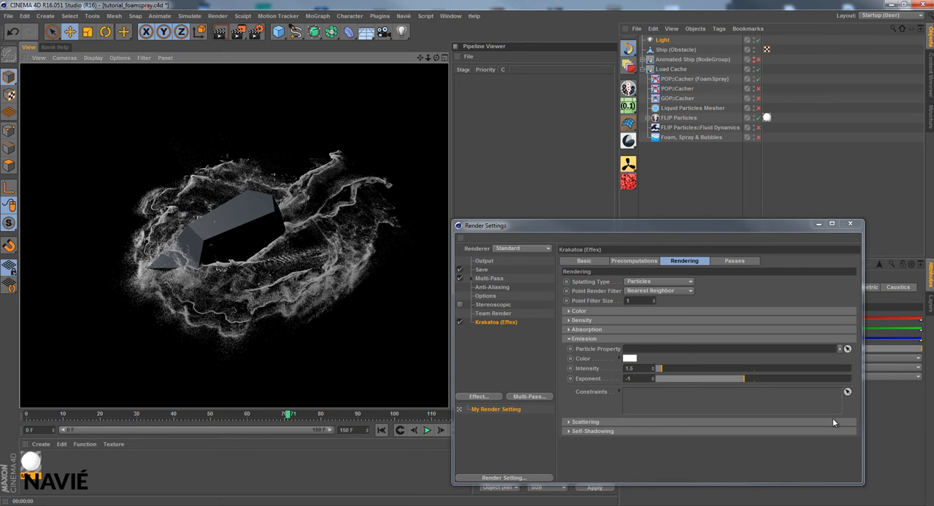
mouse_move(620, 380)
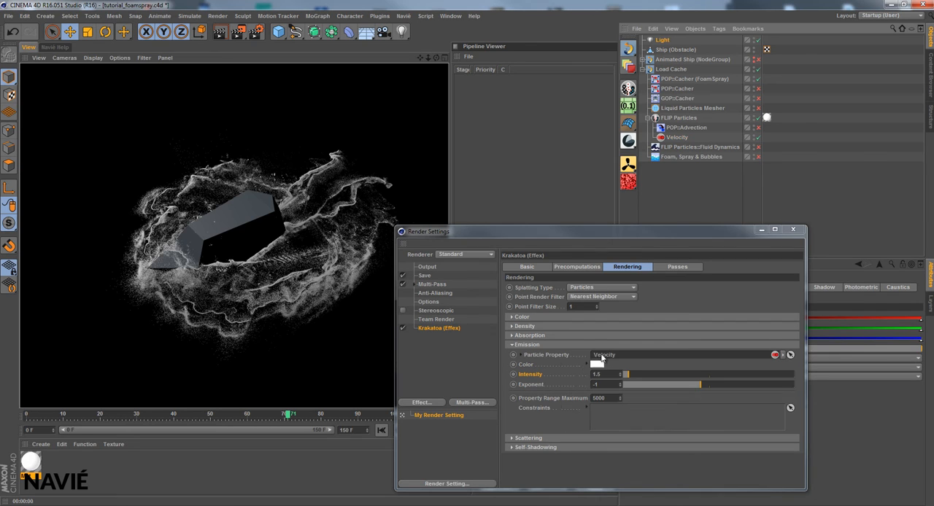
Render the active view to preview the velocity-driven emission.
click(218, 32)
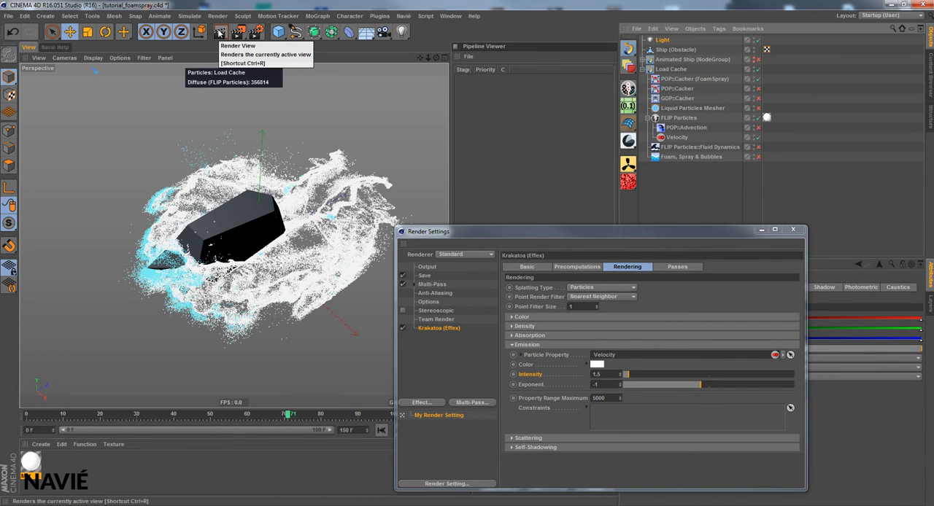
click(220, 32)
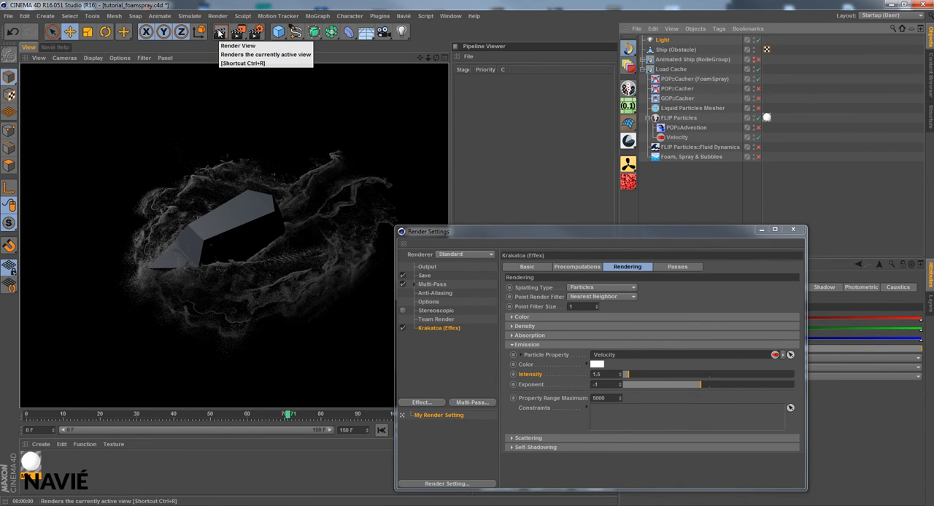
mouse_move(625, 396)
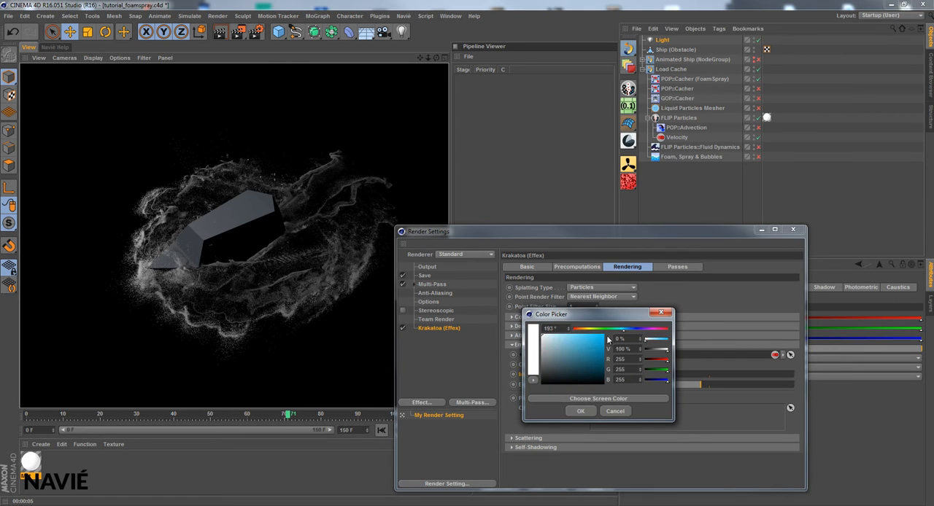
Make the emission colour blue, lower the velocity range maximum, and re-render the glowing foam.
click(595, 345)
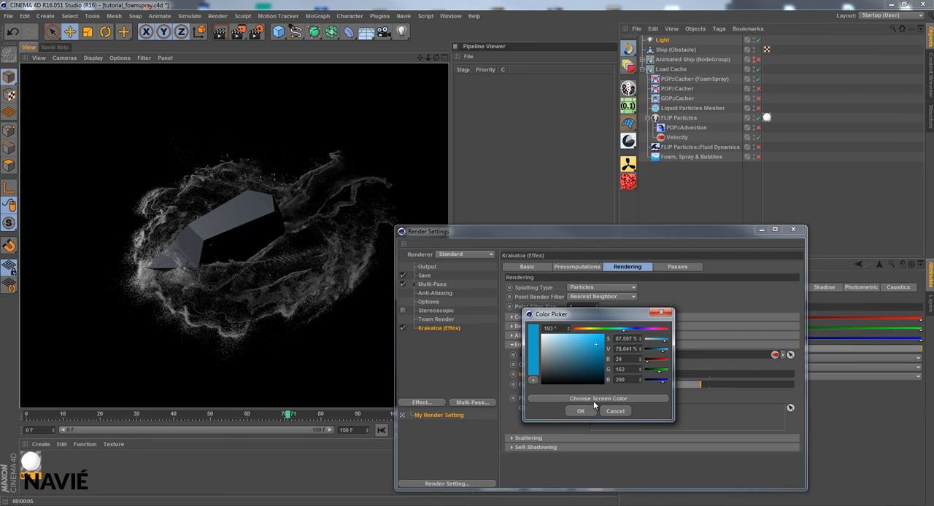
click(581, 412)
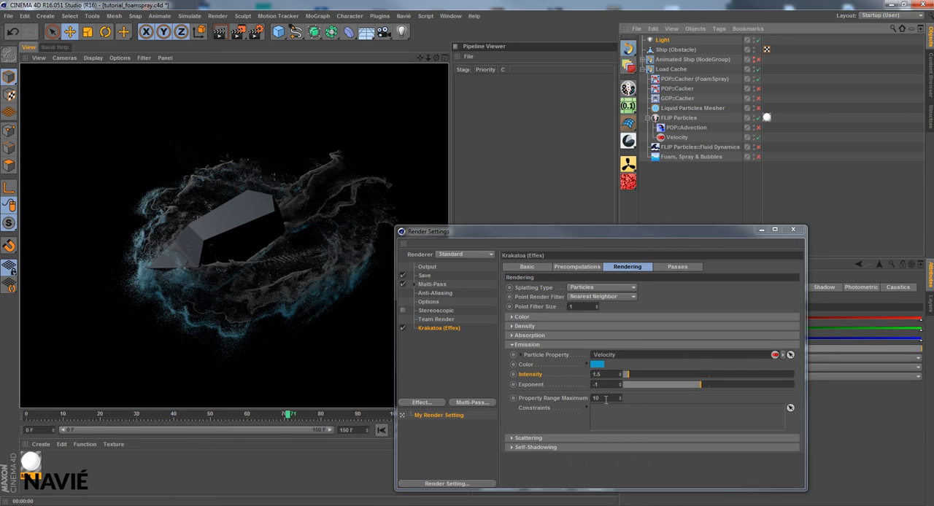
click(600, 399)
text(5)
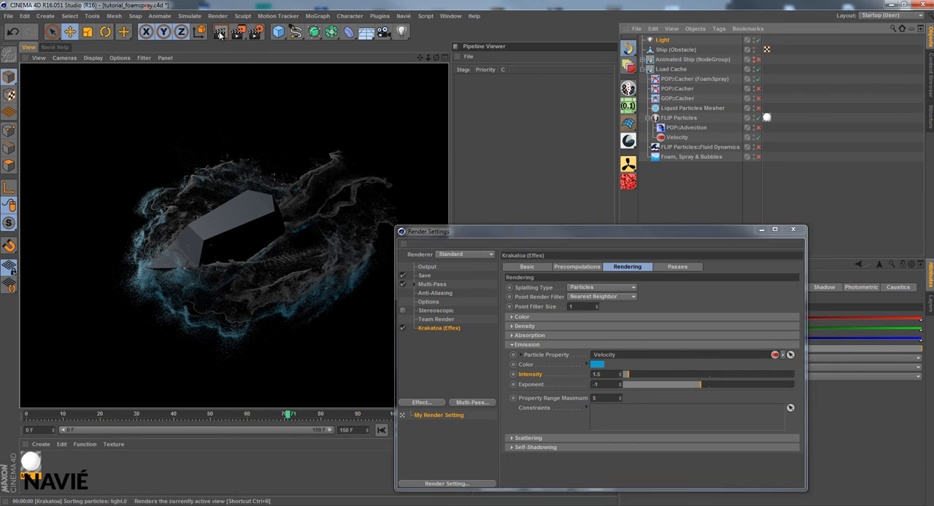
mouse_move(220, 32)
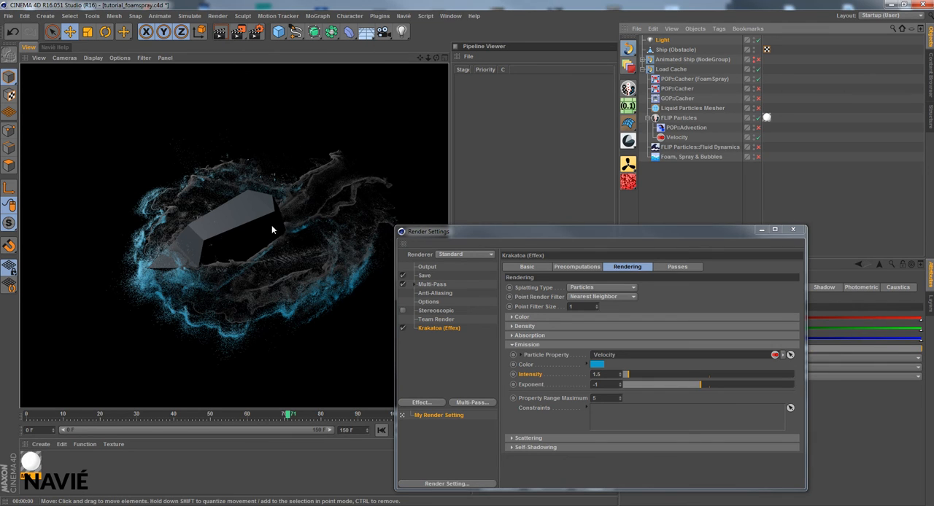
mouse_move(422, 189)
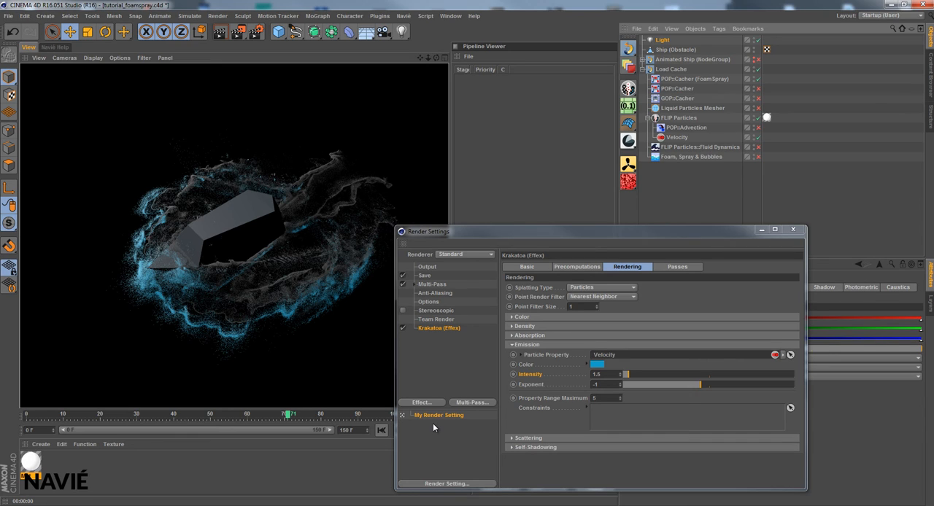
mouse_move(675, 354)
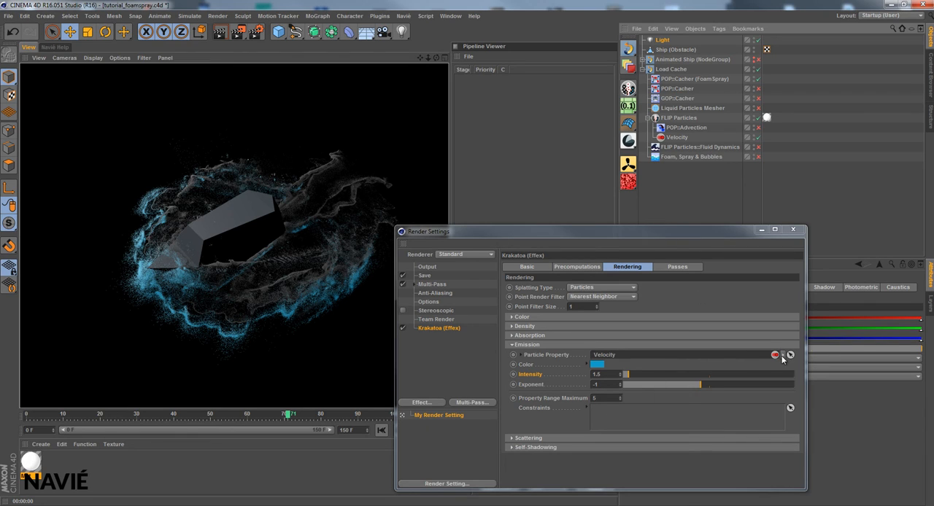
click(790, 355)
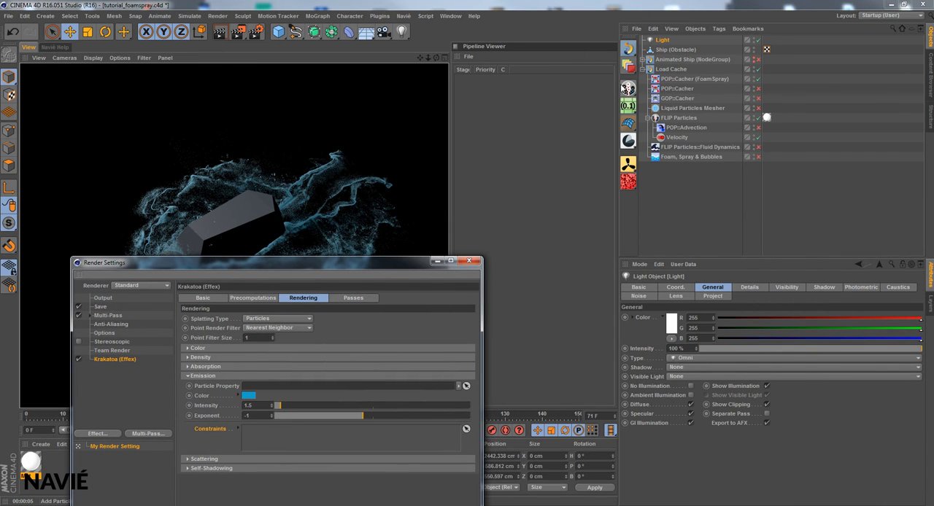
Add a PC/Attribute constraint set to Spray and assign it as the emission constraint.
click(628, 181)
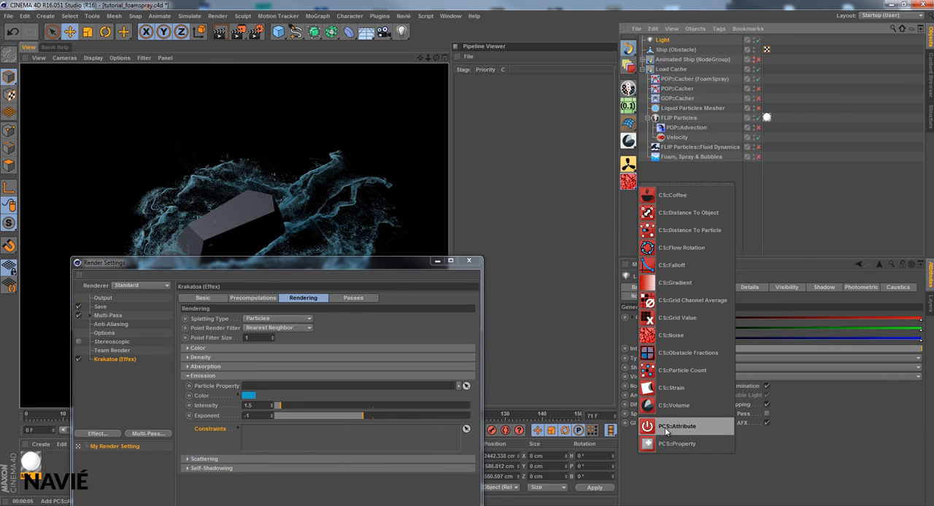
click(677, 426)
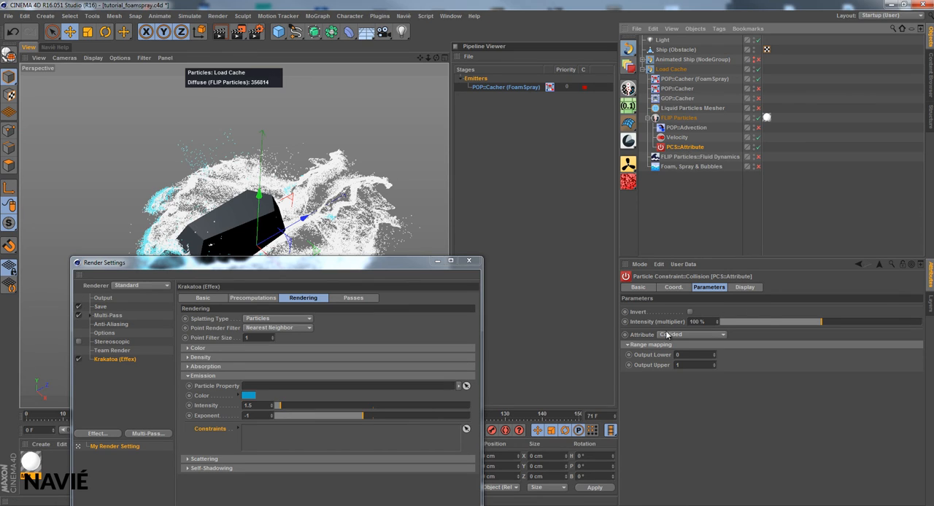
click(690, 334)
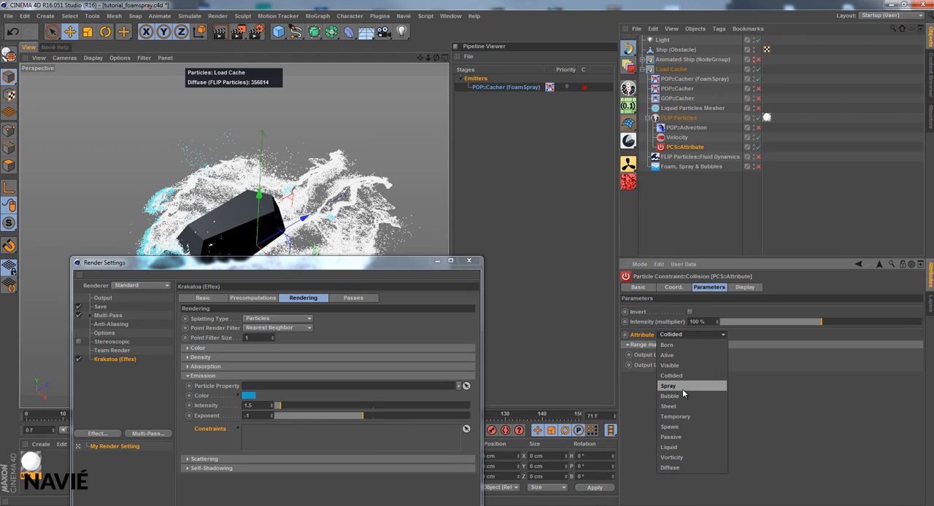
click(668, 386)
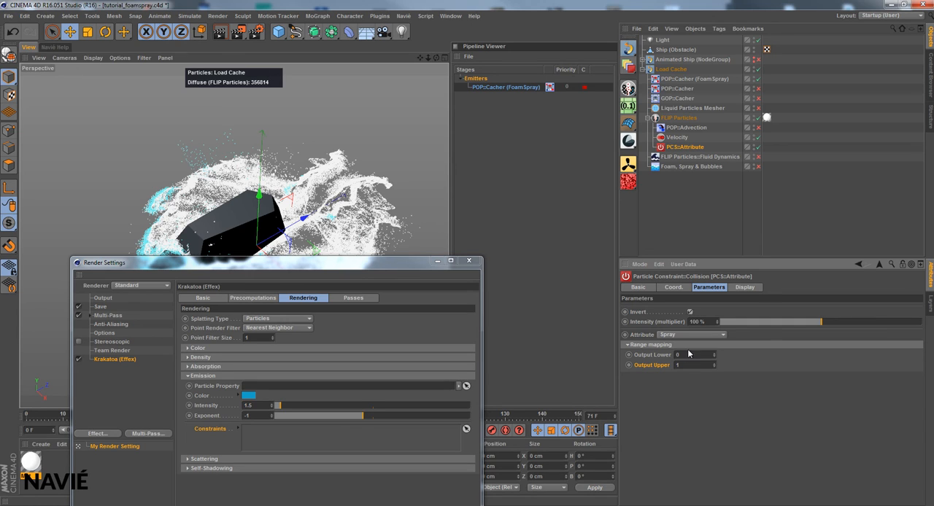
mouse_move(689, 220)
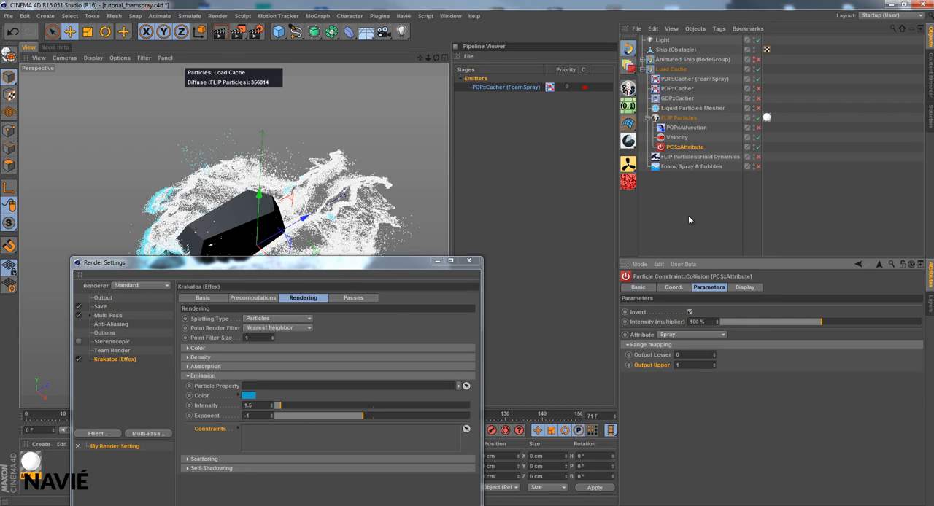
click(688, 313)
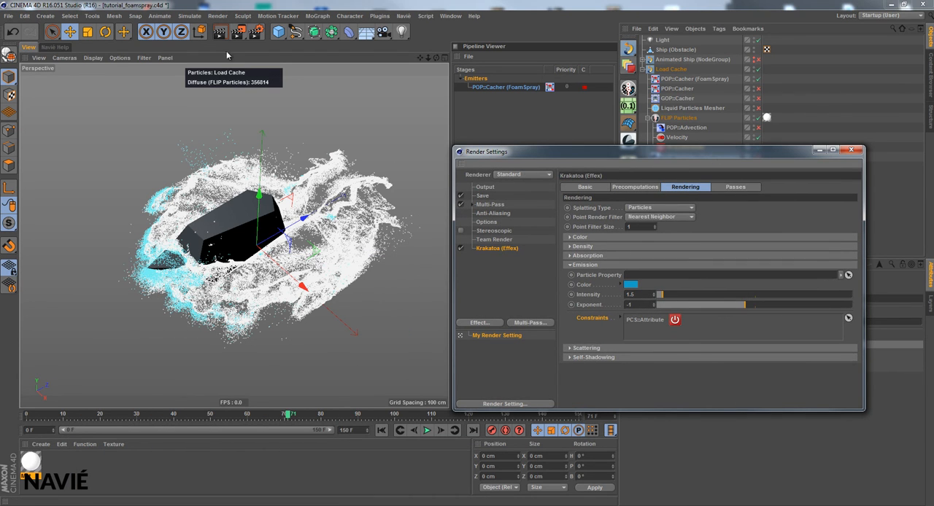
Render the view showing bluish glowing spray-only emission around the boat.
click(220, 32)
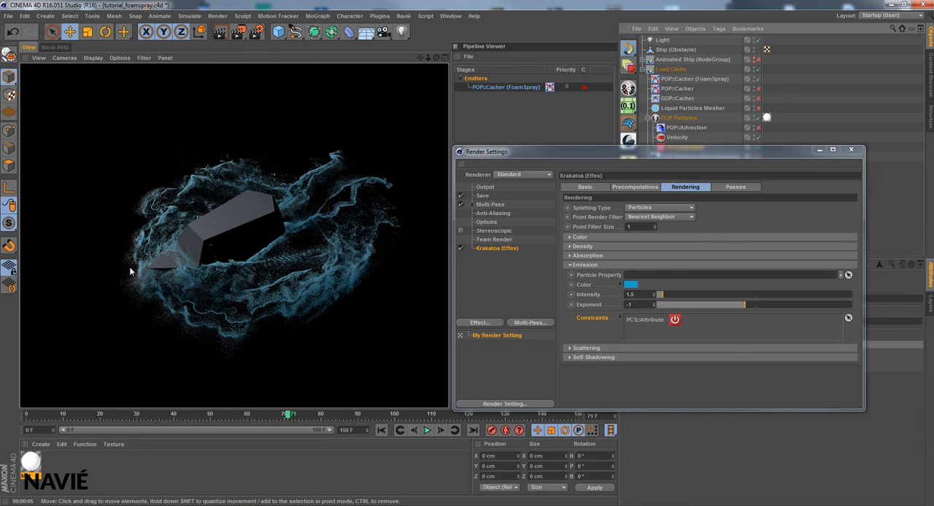
mouse_move(426, 321)
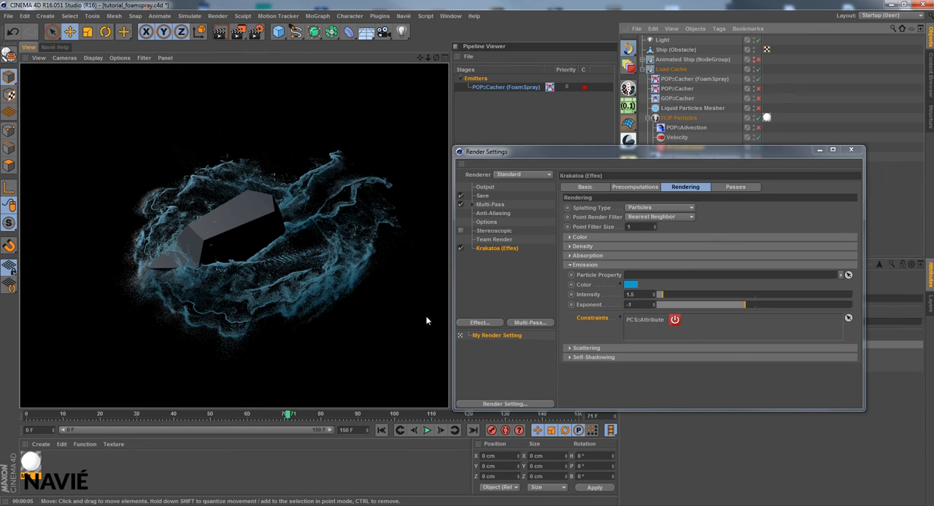
mouse_move(753, 327)
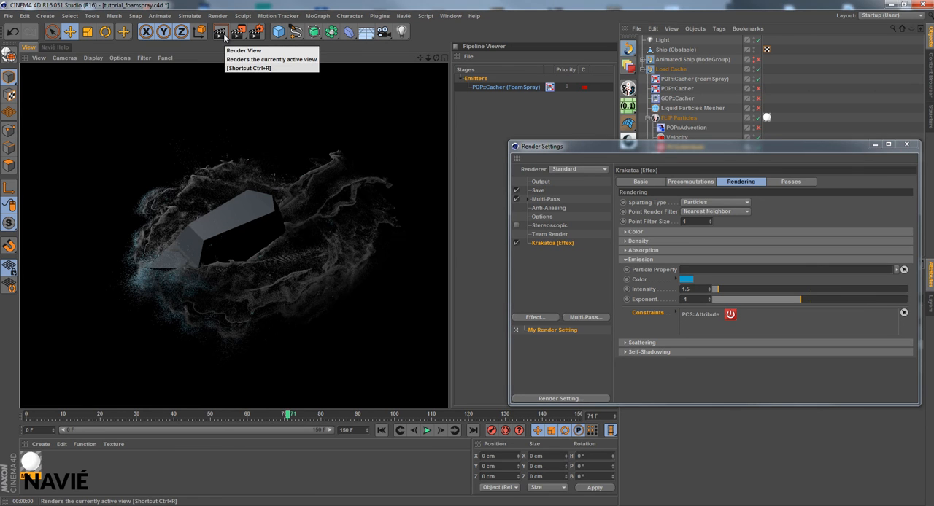
mouse_move(766, 181)
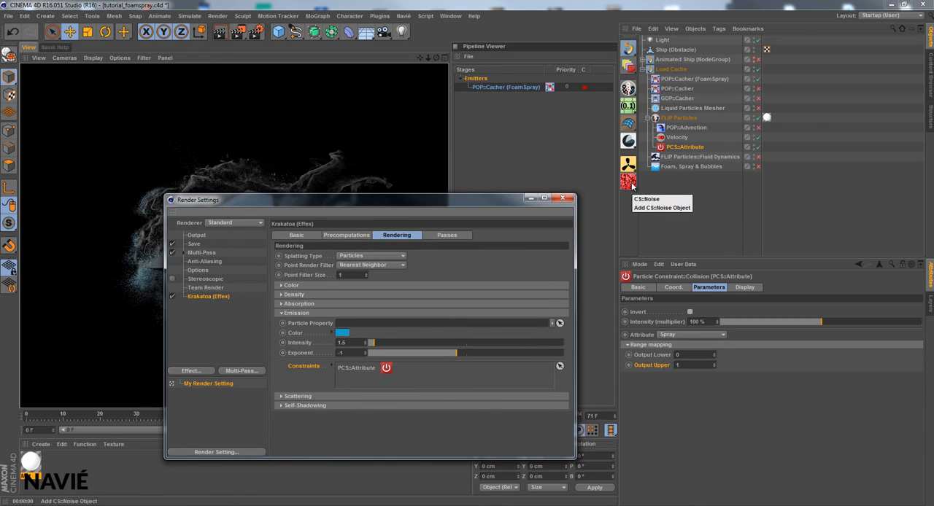
click(627, 181)
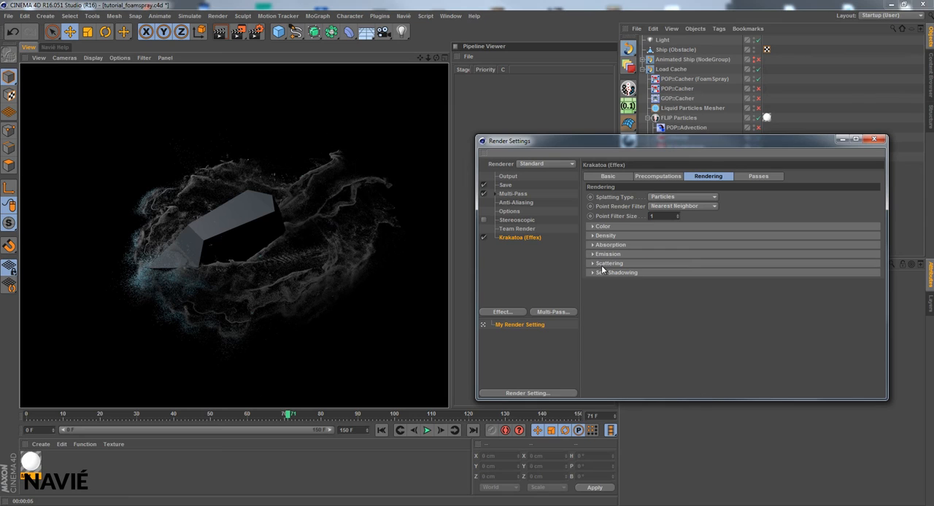
Expand the Krakatoa Scattering settings to adjust anisotropy.
click(608, 262)
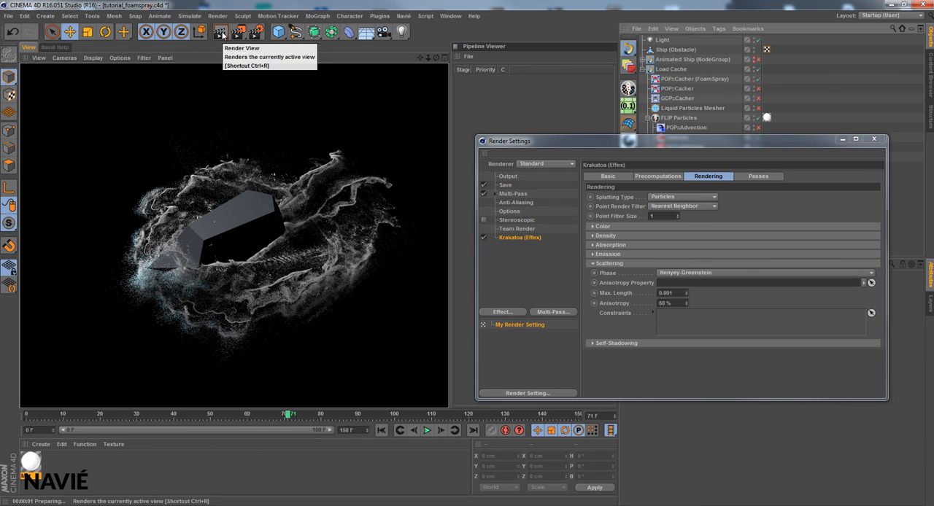
mouse_move(764, 265)
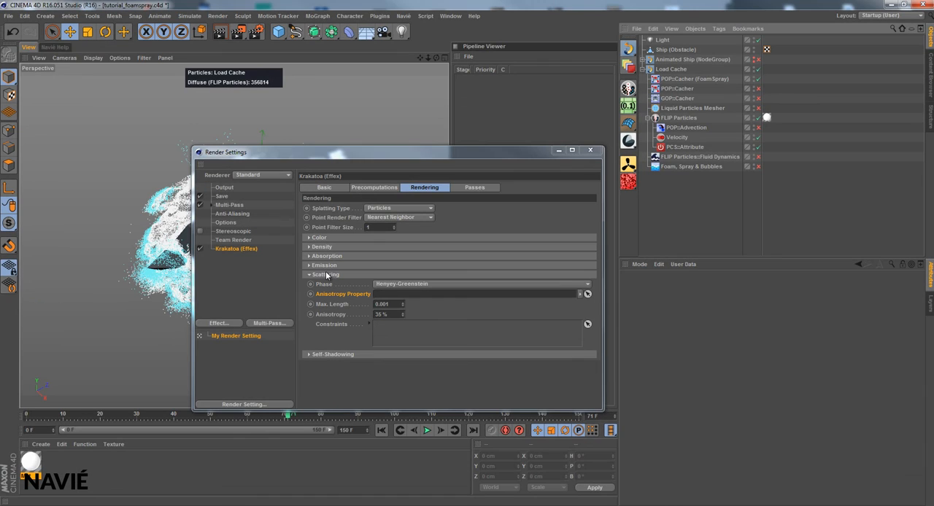
Increase Self Shadowing density and re-render for darker, more shadowed foam.
click(482, 283)
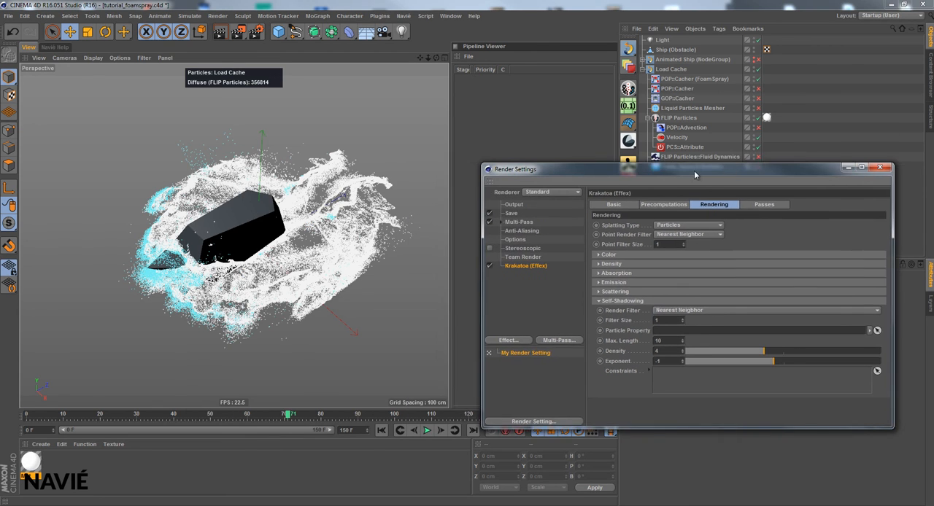
drag(694, 169, 654, 177)
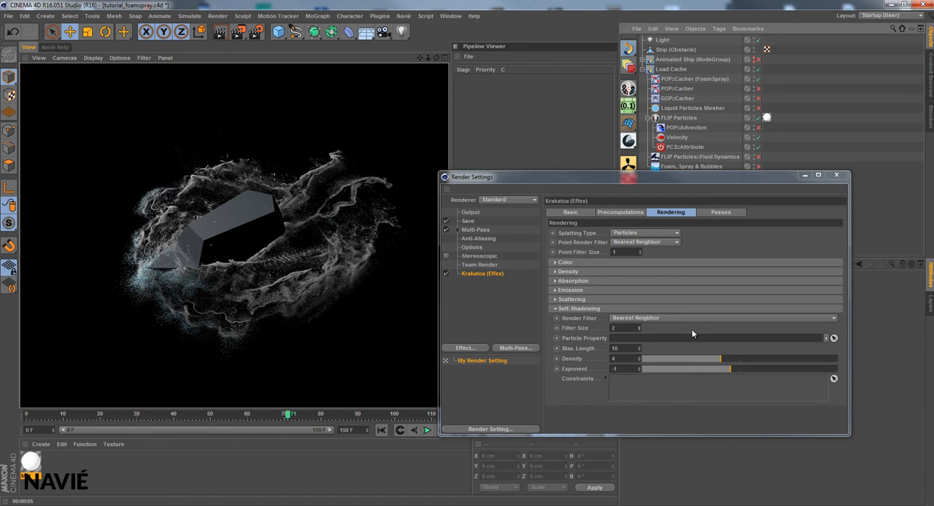
click(616, 327)
text(4)
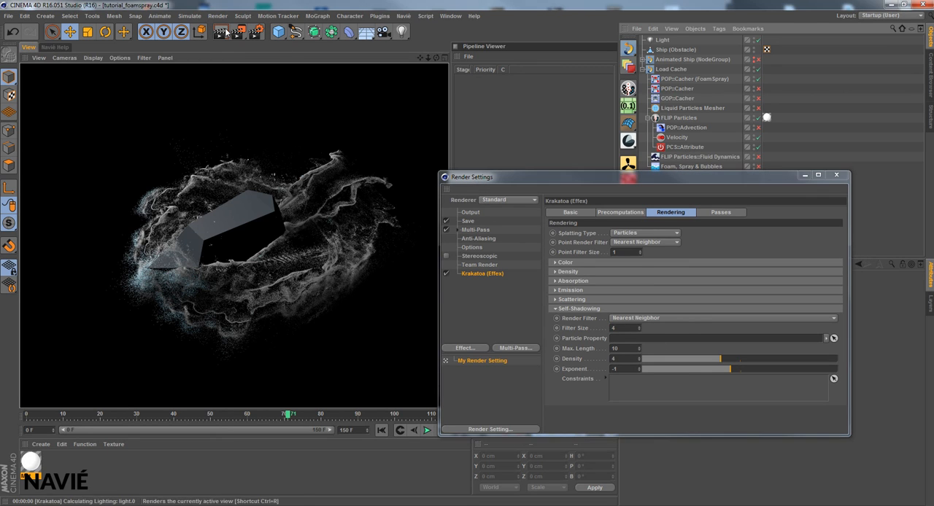
mouse_move(223, 32)
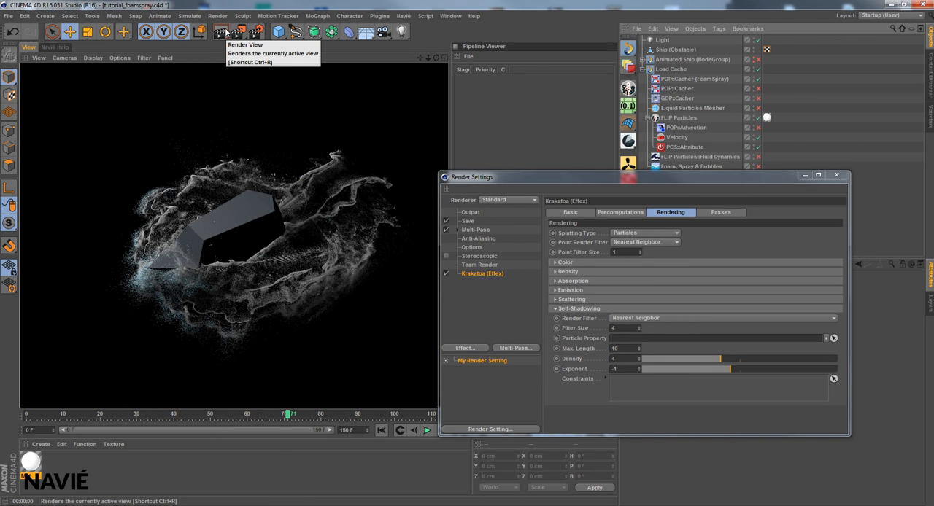
mouse_move(506, 6)
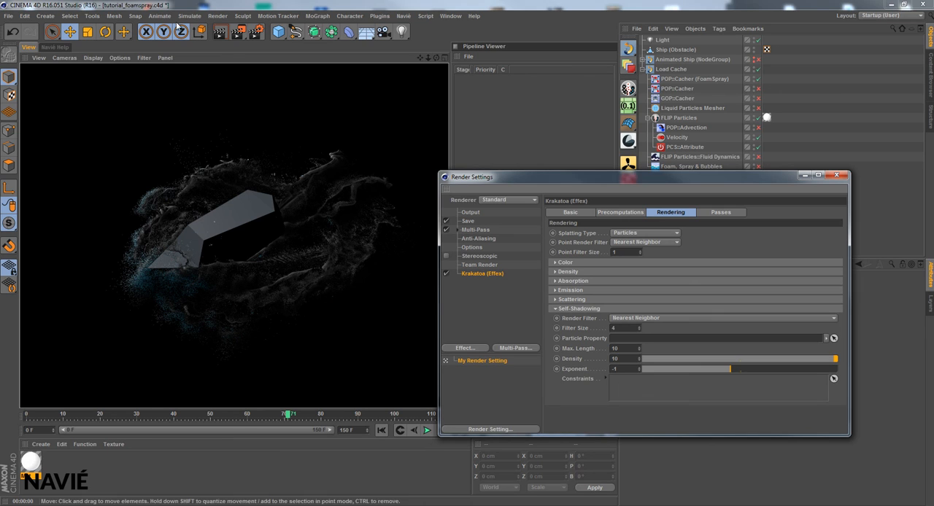
click(218, 32)
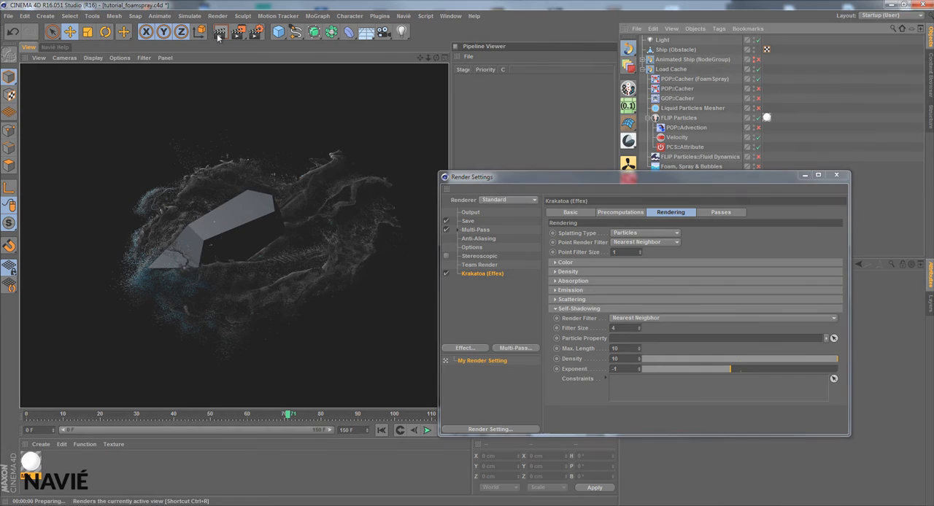